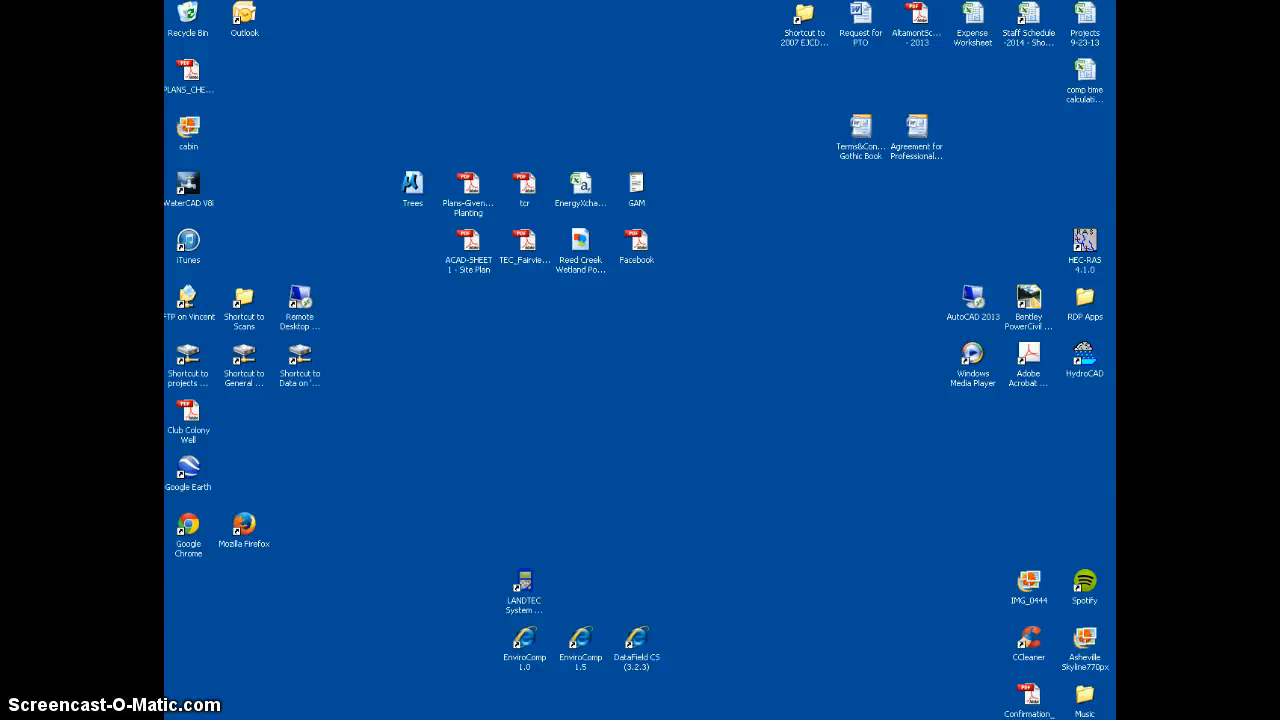
mouse_move(220, 584)
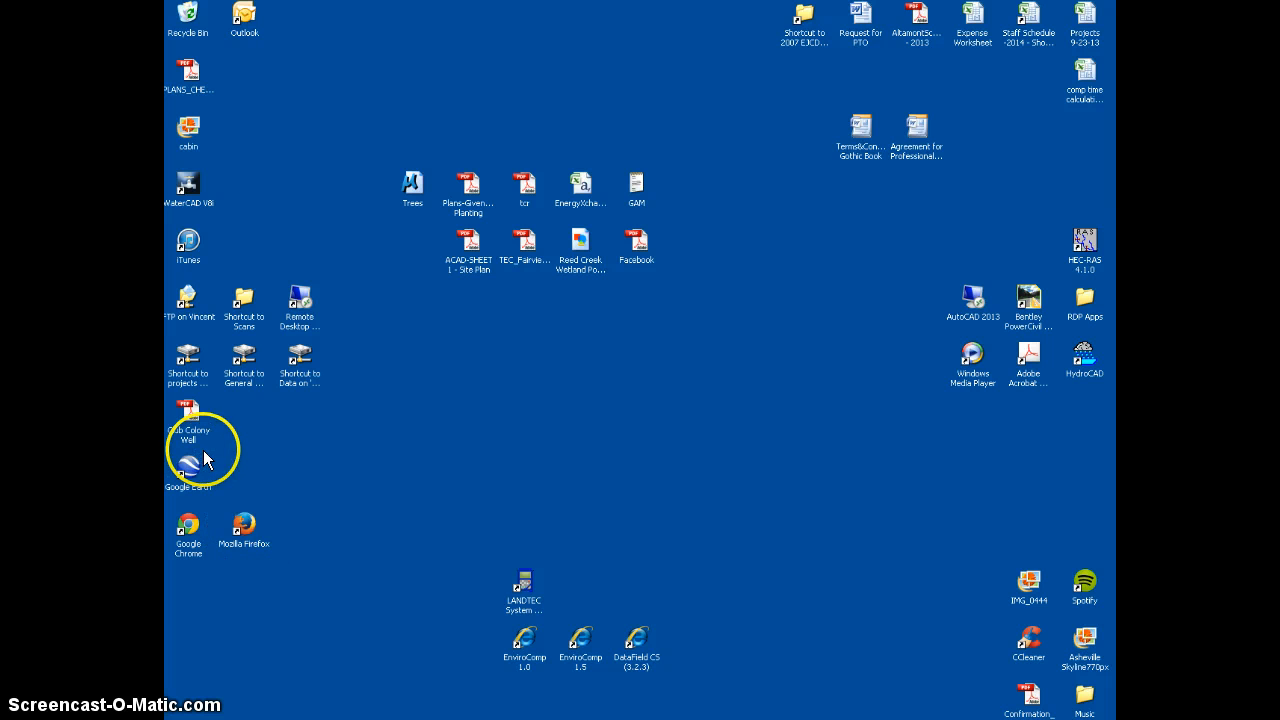
Step: Open the shared projects drive from its desktop shortcut
double_click(188, 360)
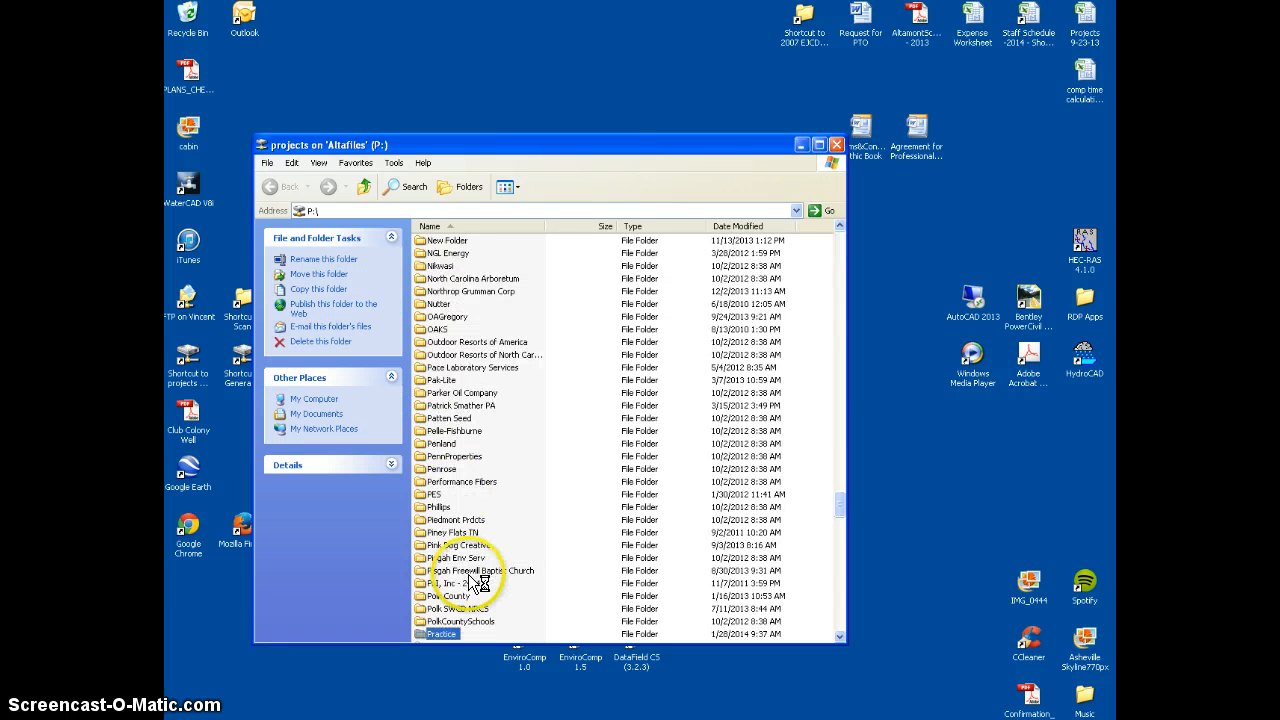
Step: Browse into Practice > CADD > Survey and move the folder window aside
double_click(440, 634)
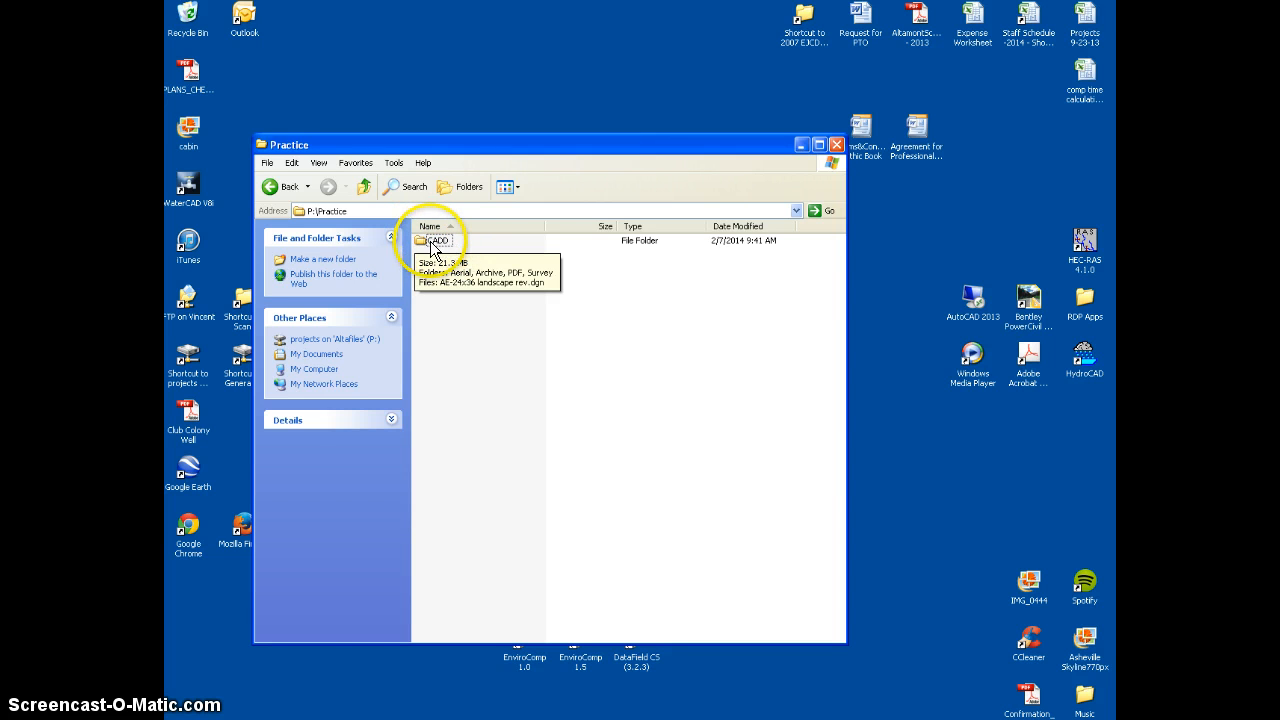
double_click(436, 240)
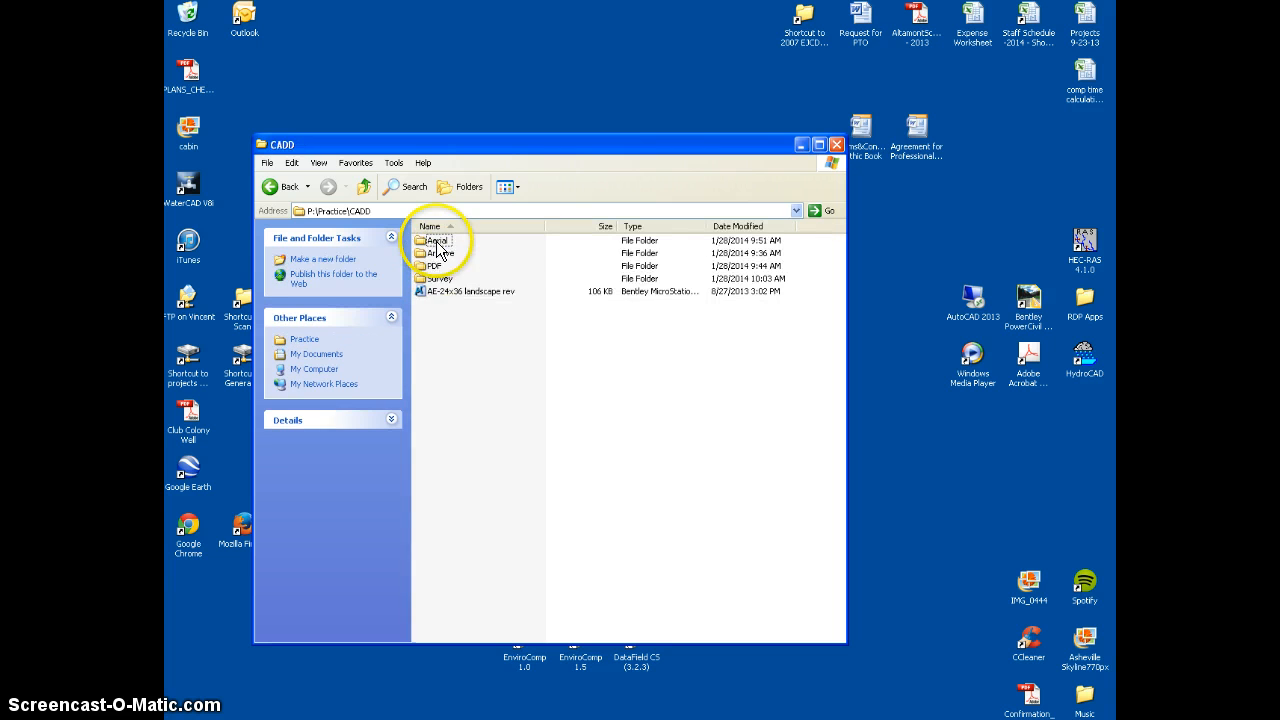
mouse_move(438, 244)
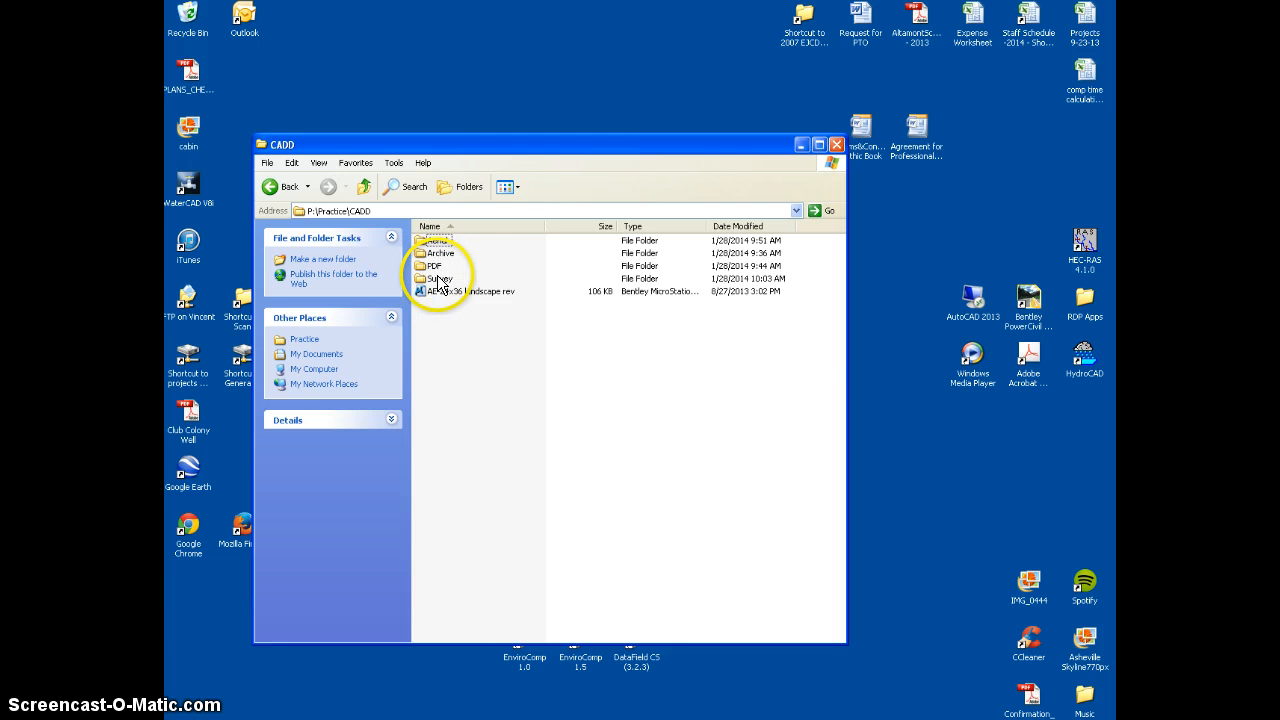
double_click(440, 278)
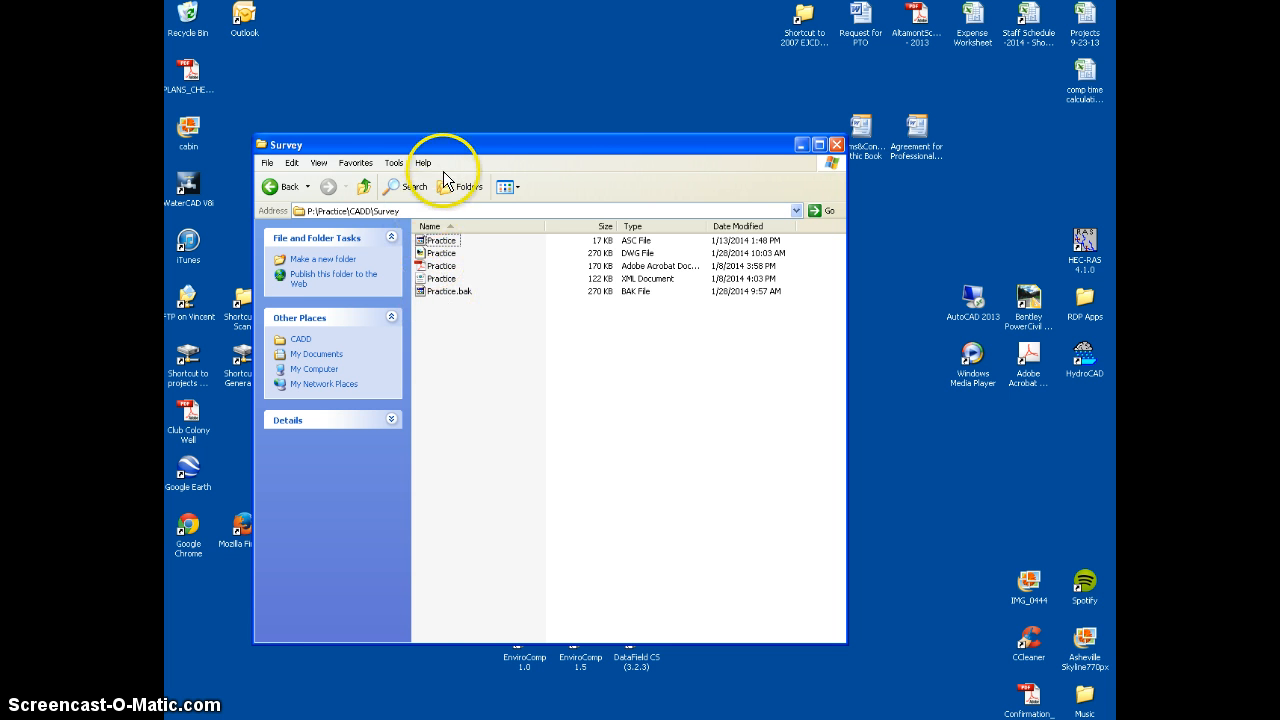
left_click_drag(550, 144, 564, 474)
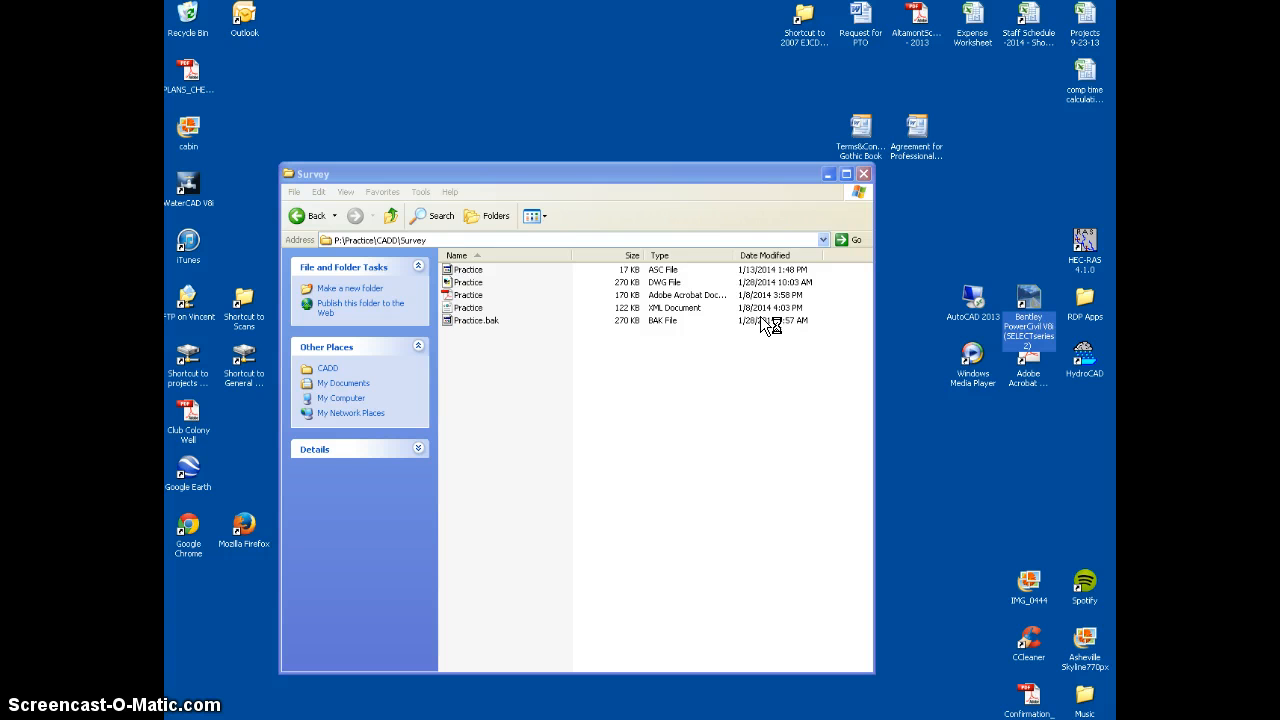
Step: Launch PowerCivil and point the File Open dialog at the P: projects drive
double_click(1028, 304)
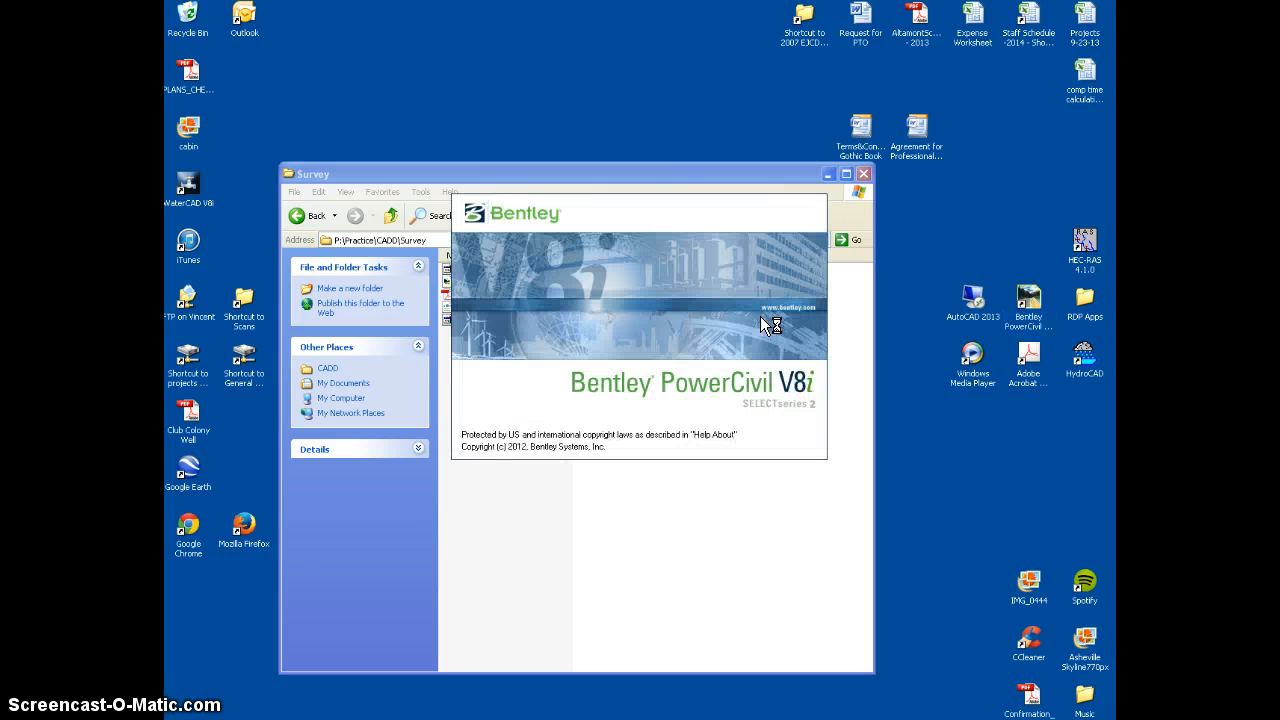
mouse_move(190, 716)
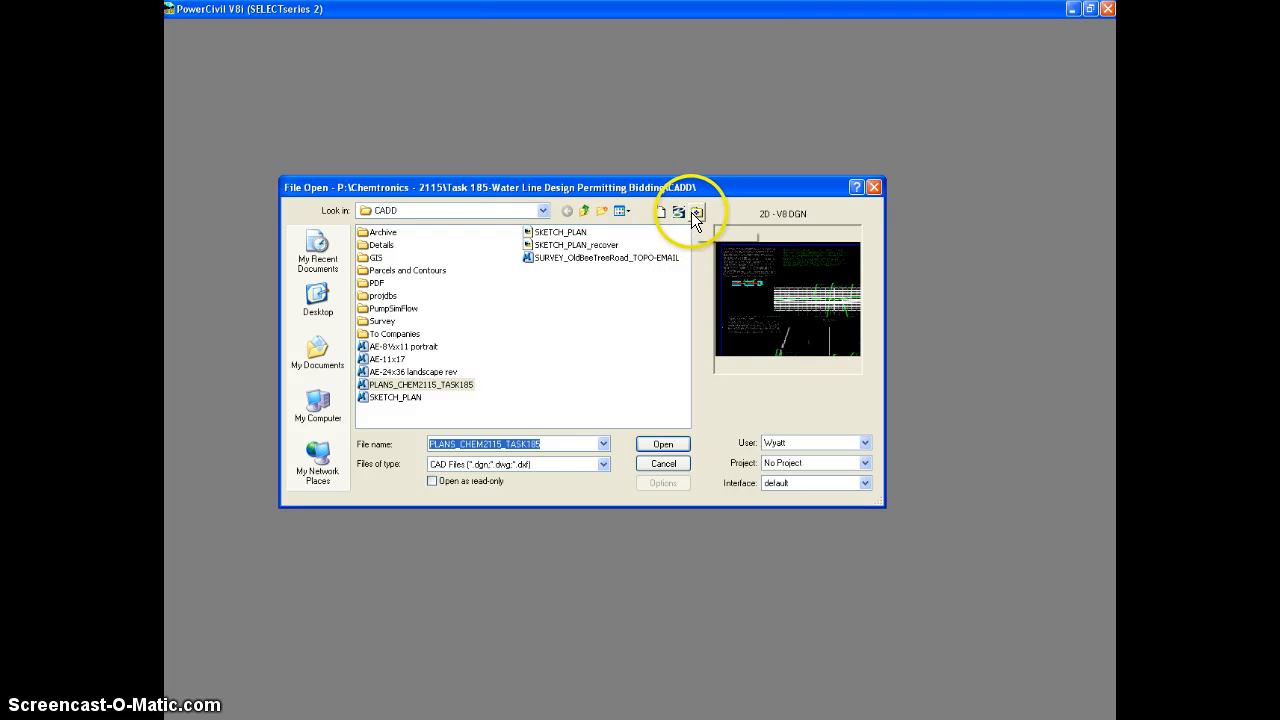
left_click(544, 210)
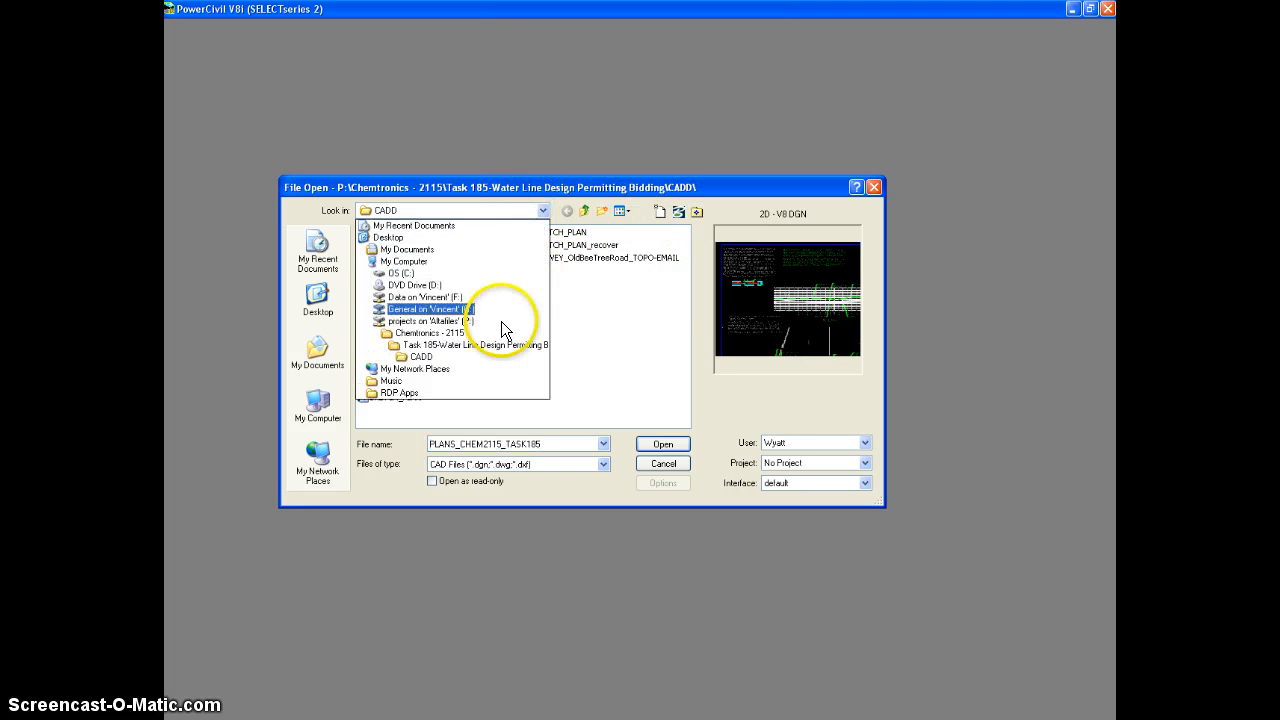
left_click(432, 320)
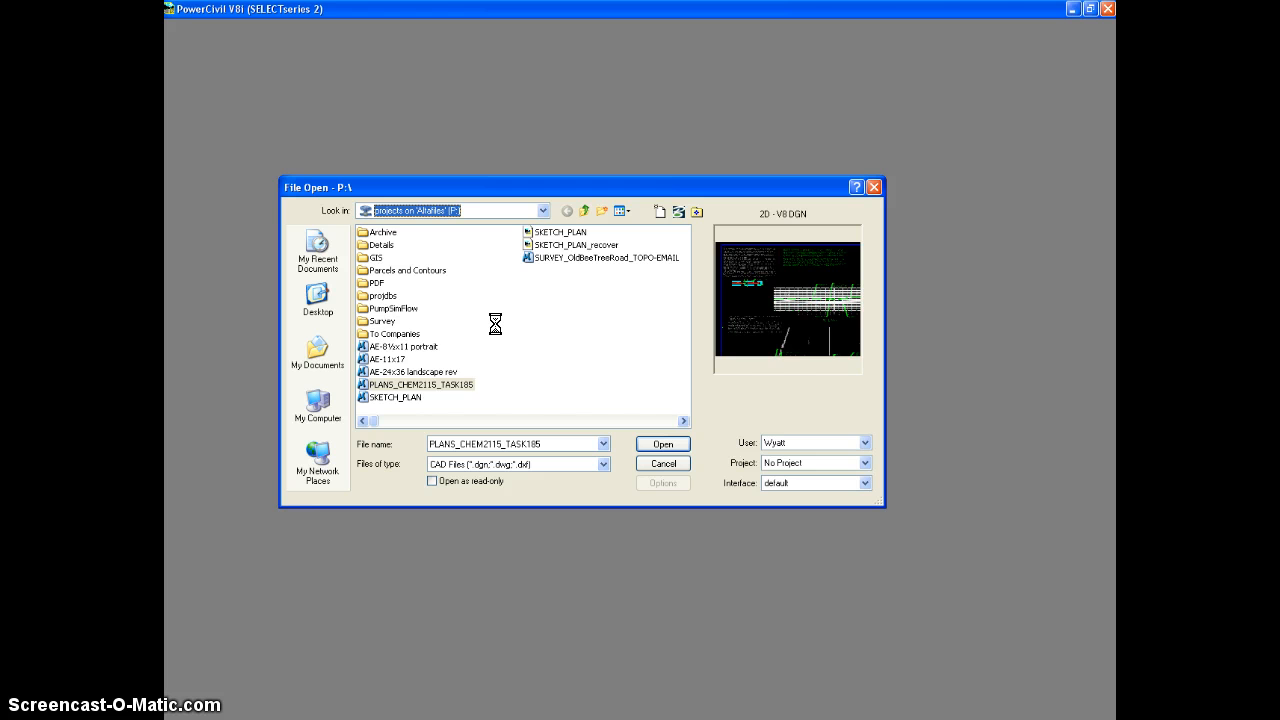
left_click(584, 212)
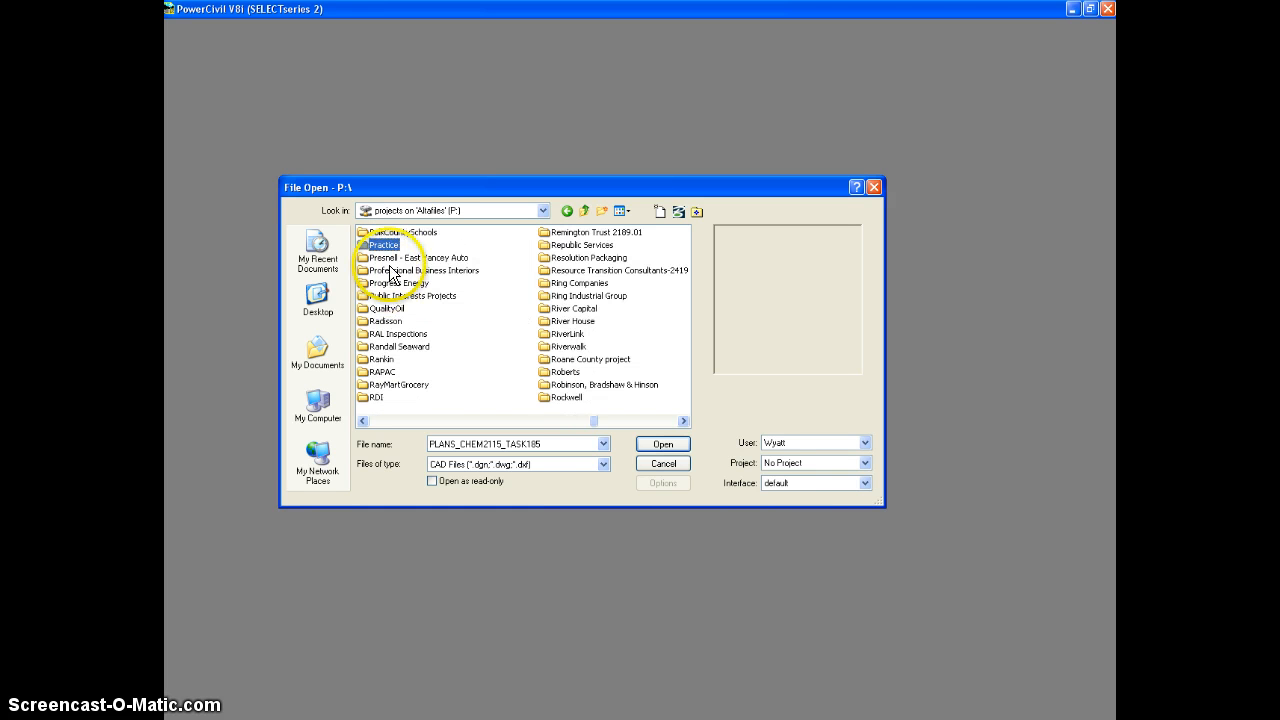
Step: Browse to Practice's Survey folder and open the Practice survey drawing
double_click(384, 244)
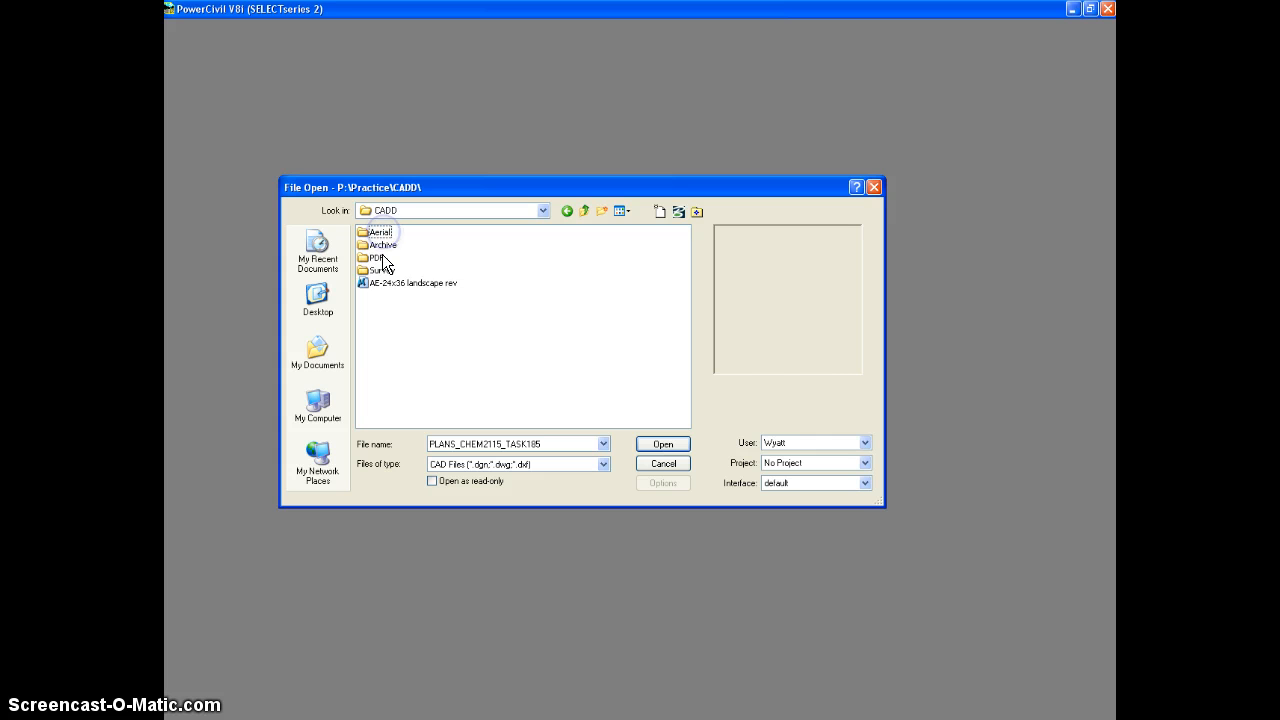
double_click(380, 268)
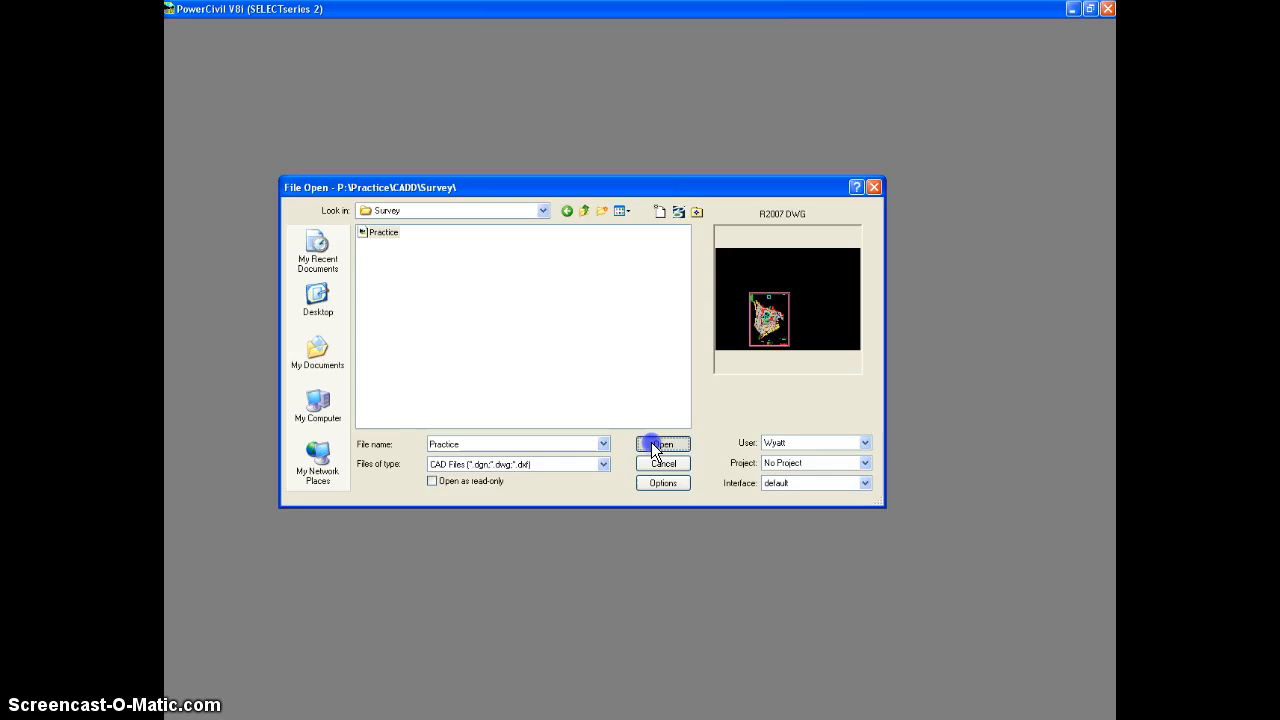
left_click(660, 444)
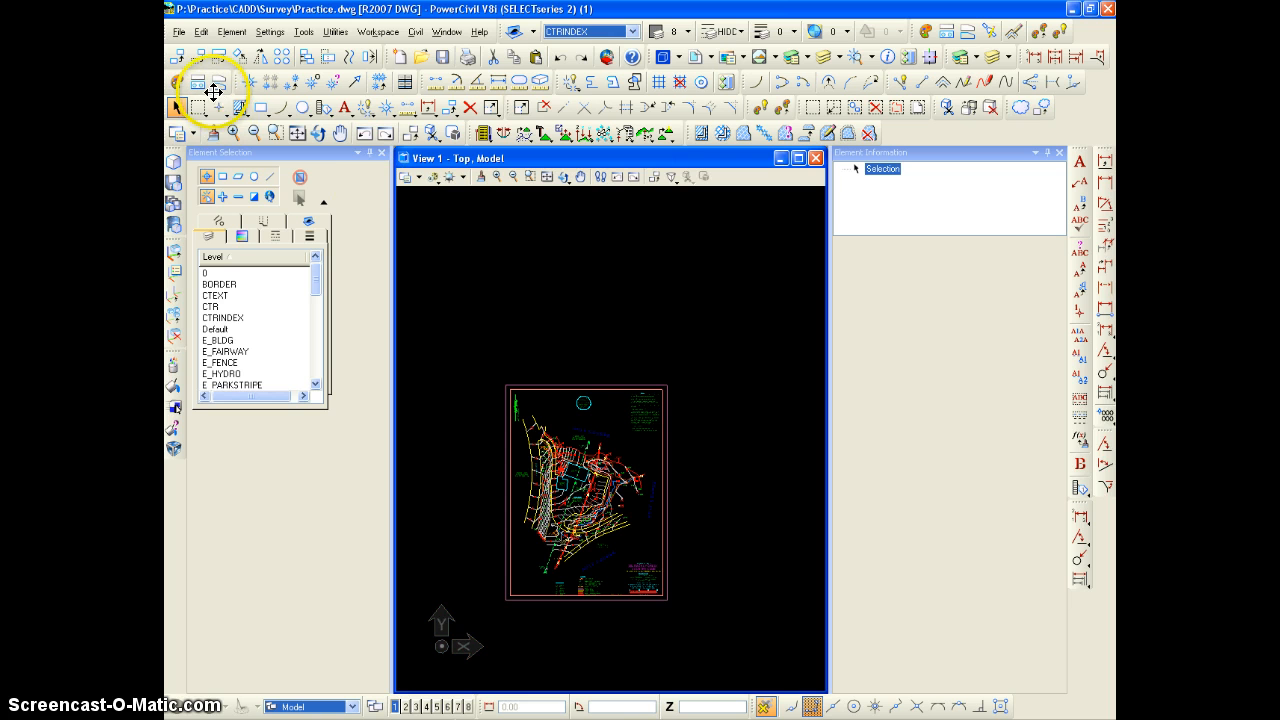
mouse_move(218, 108)
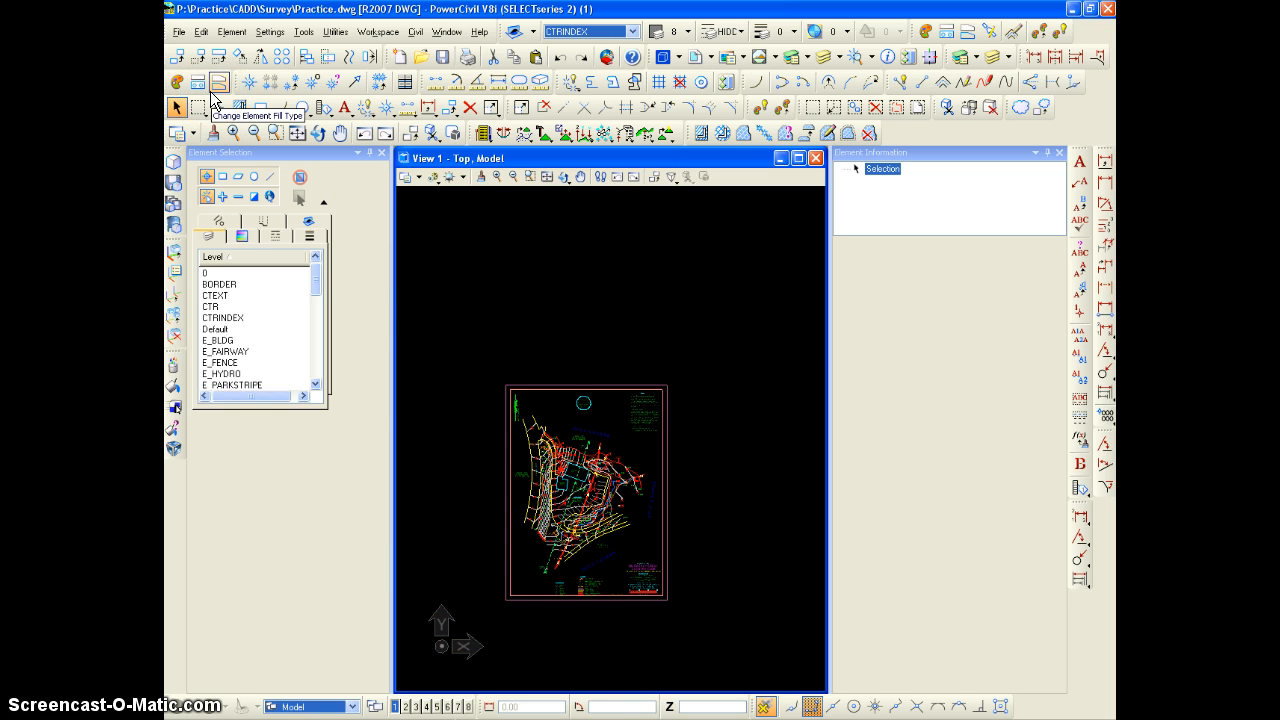
mouse_move(196, 20)
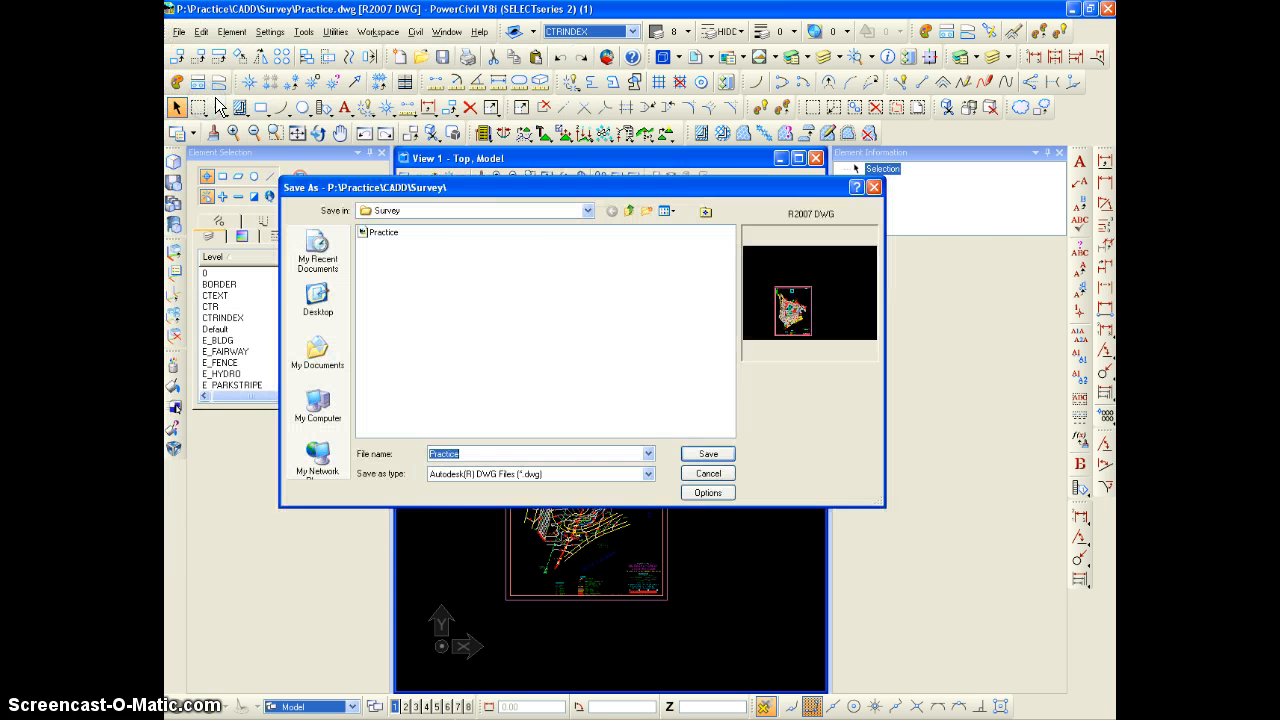
Step: Save the drawing as a MicroStation V8 DGN named Survey_Practice.dgn
left_click(648, 474)
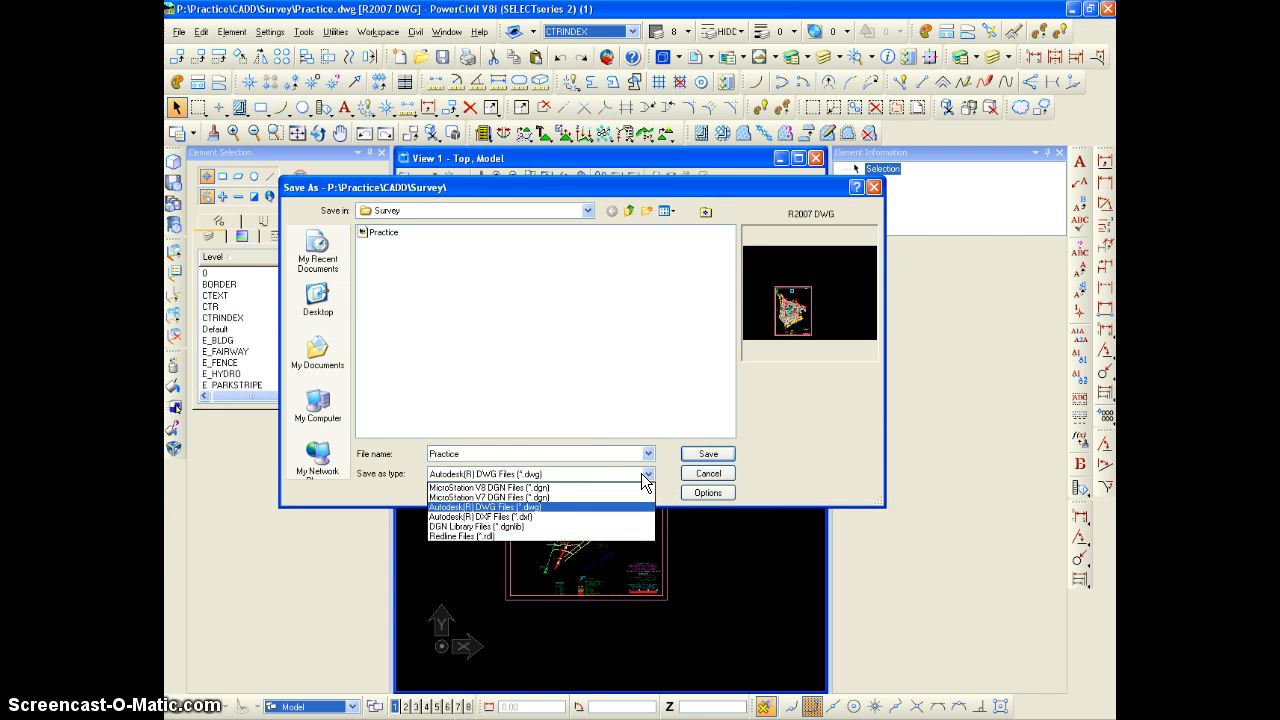
left_click(490, 488)
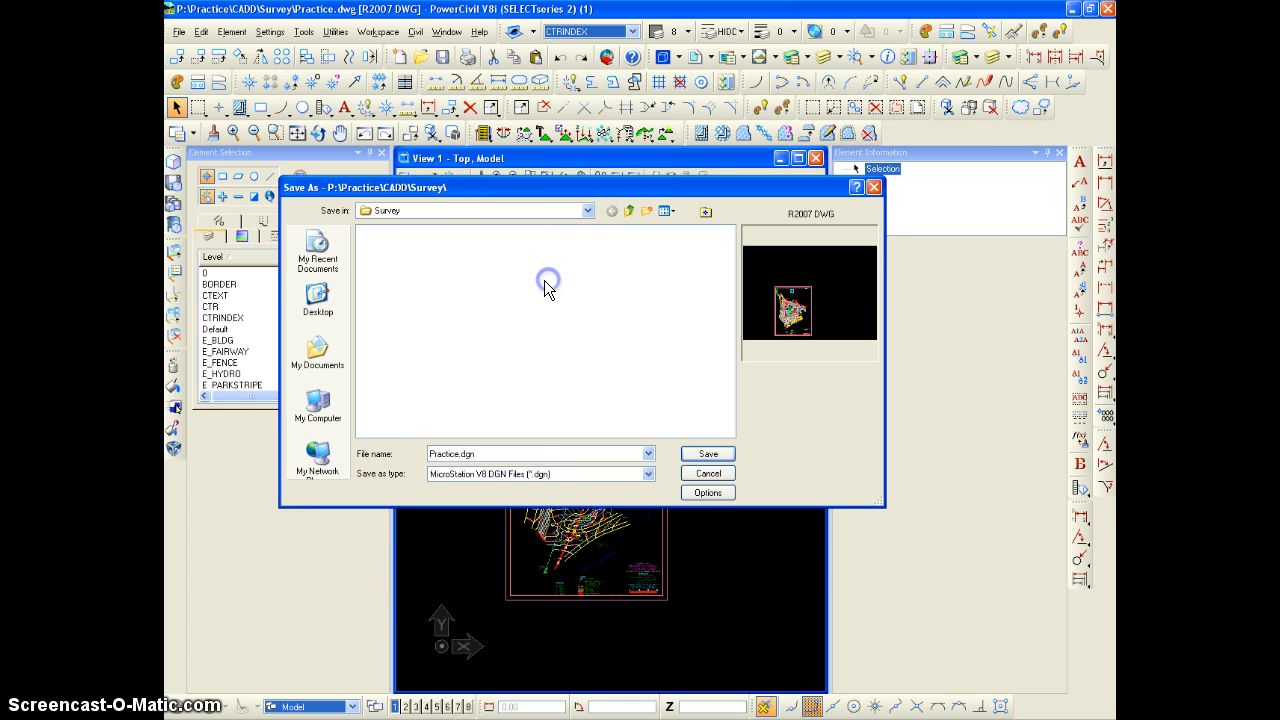
triple_click(540, 454)
type("Survey_")
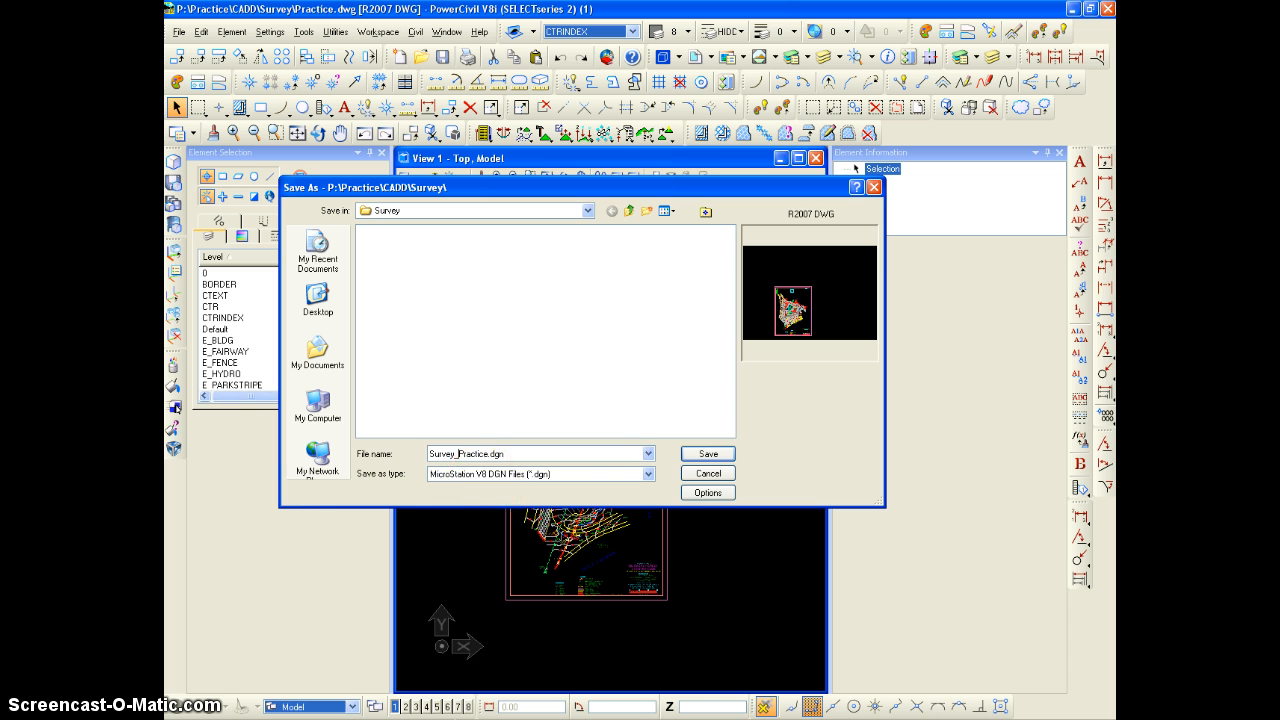
left_click(708, 452)
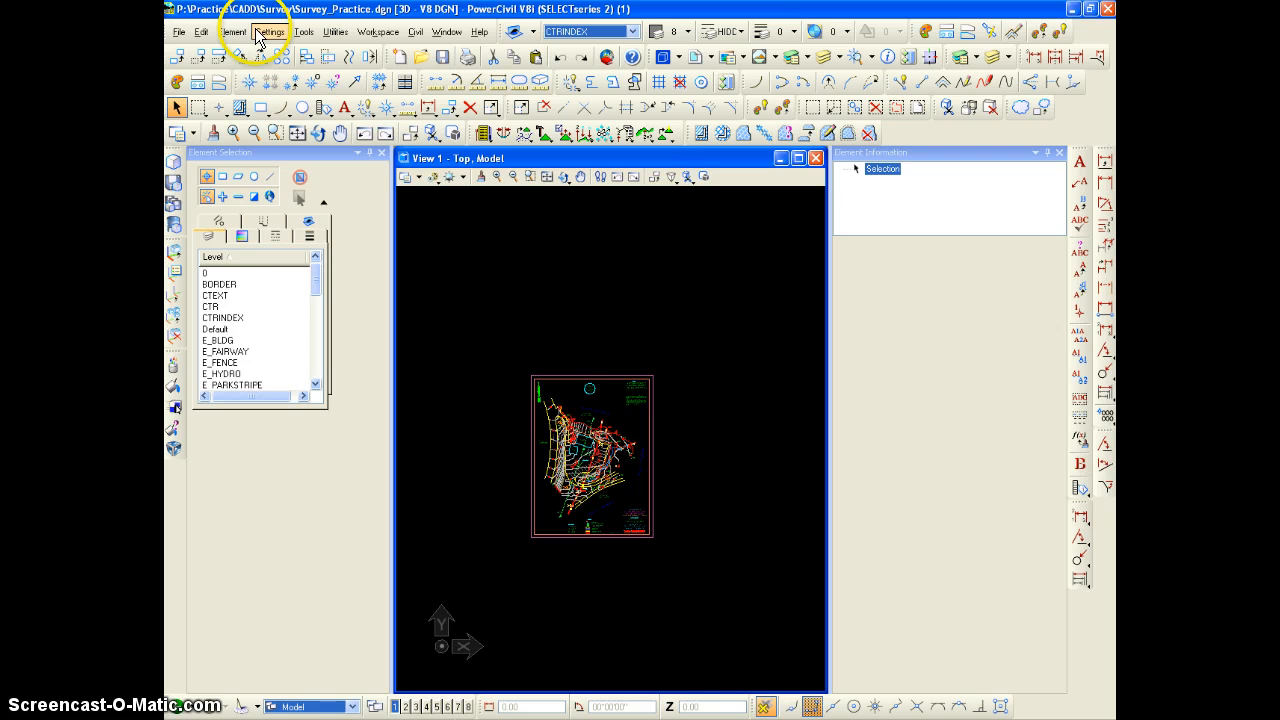
Step: Bring up the Color Table dialog and browse for a color table to load
left_click(268, 32)
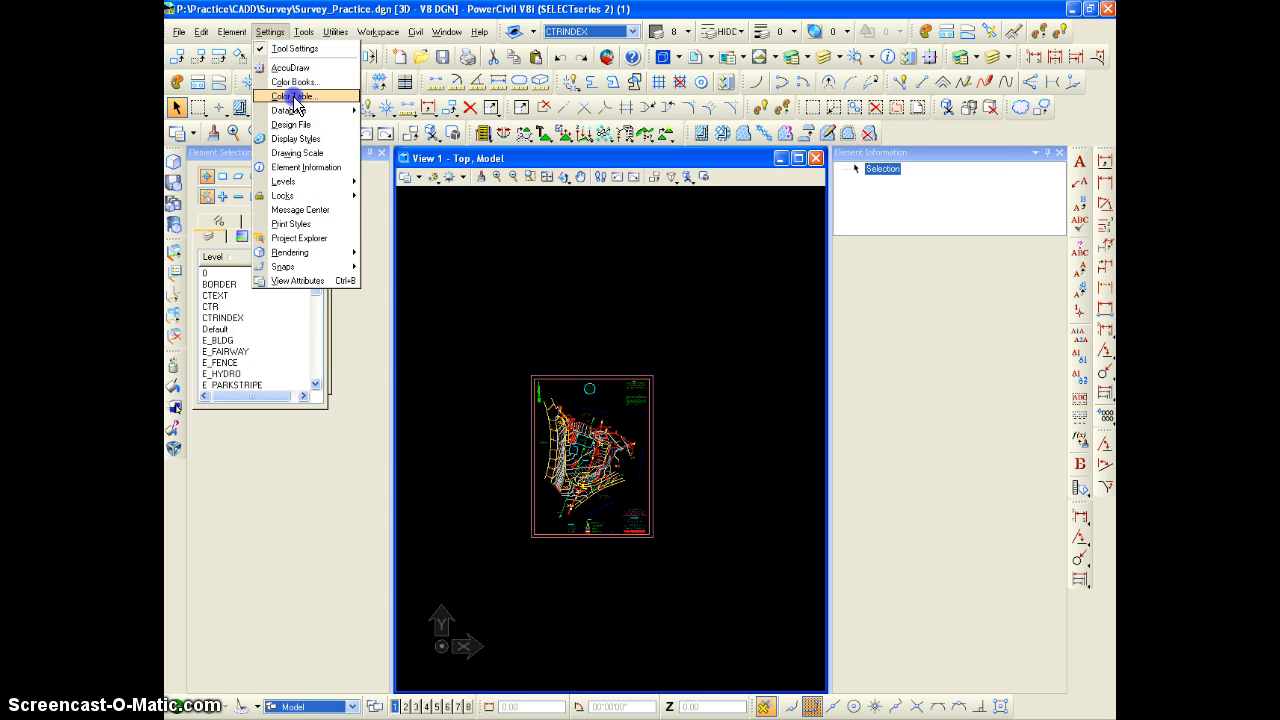
left_click(292, 96)
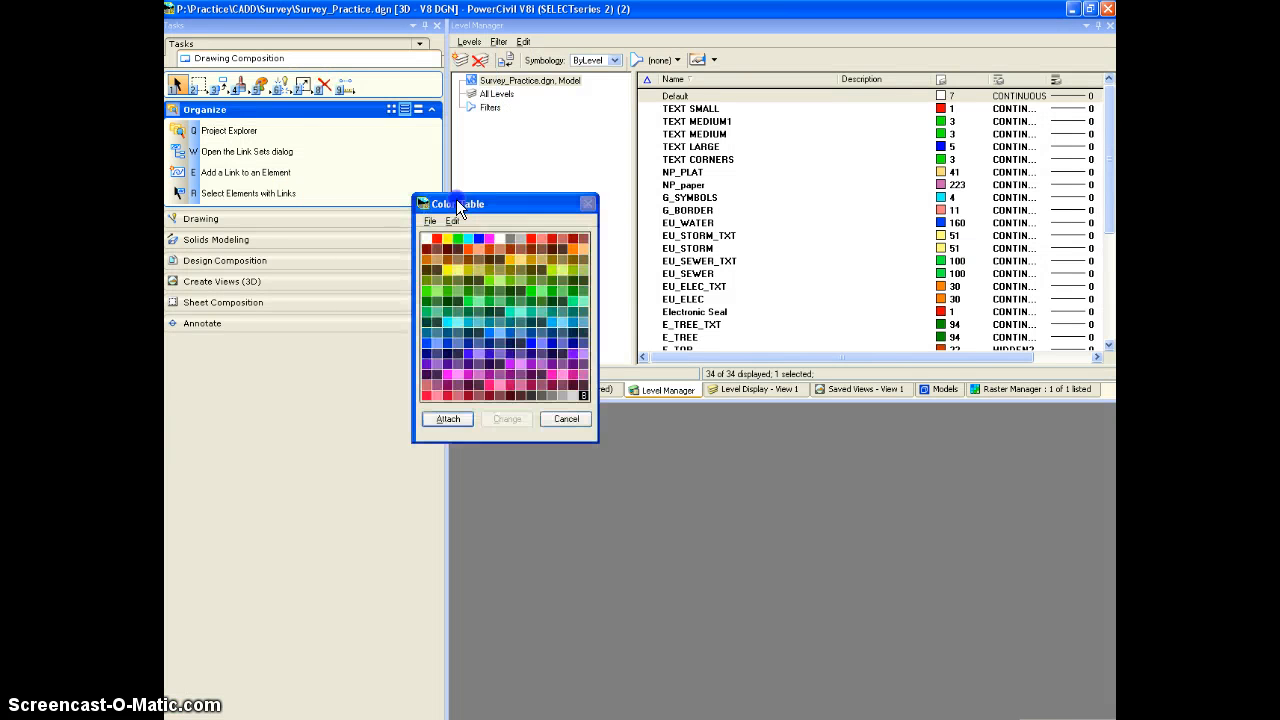
left_click(434, 220)
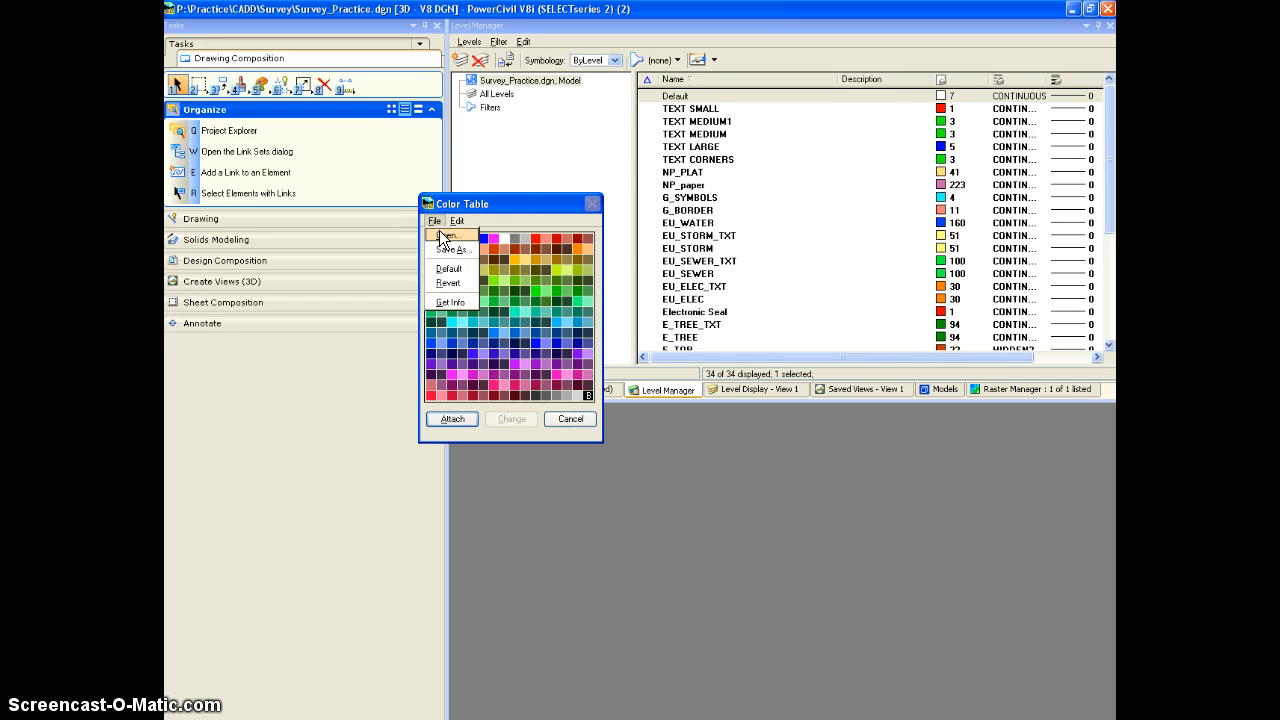
left_click(448, 236)
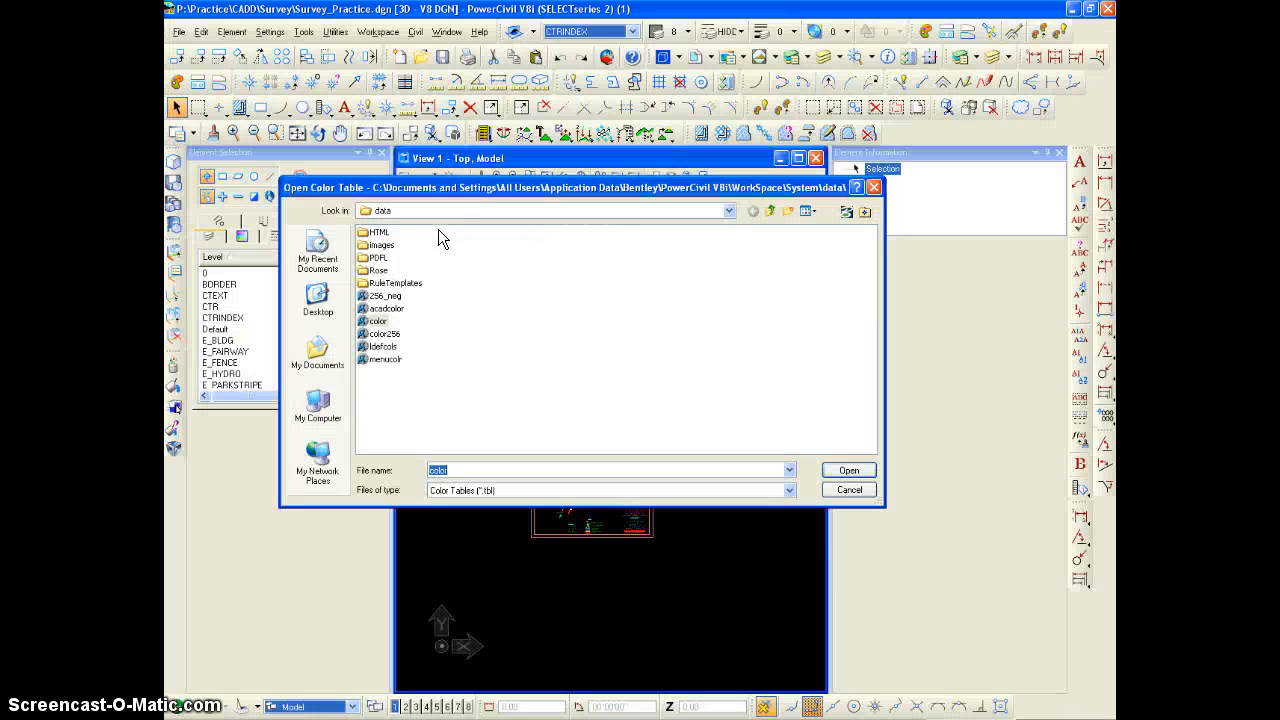
Step: Navigate to WorkSpace\System\data and load the color table file named color
left_click(728, 210)
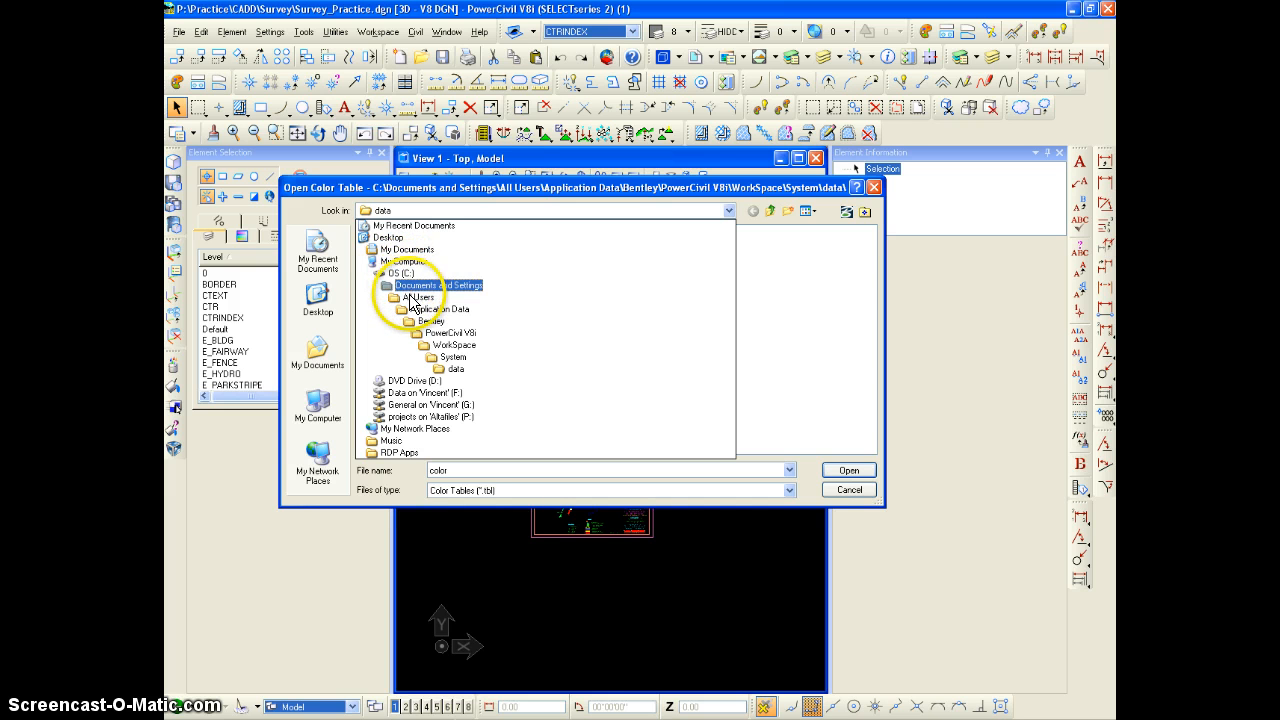
left_click(438, 308)
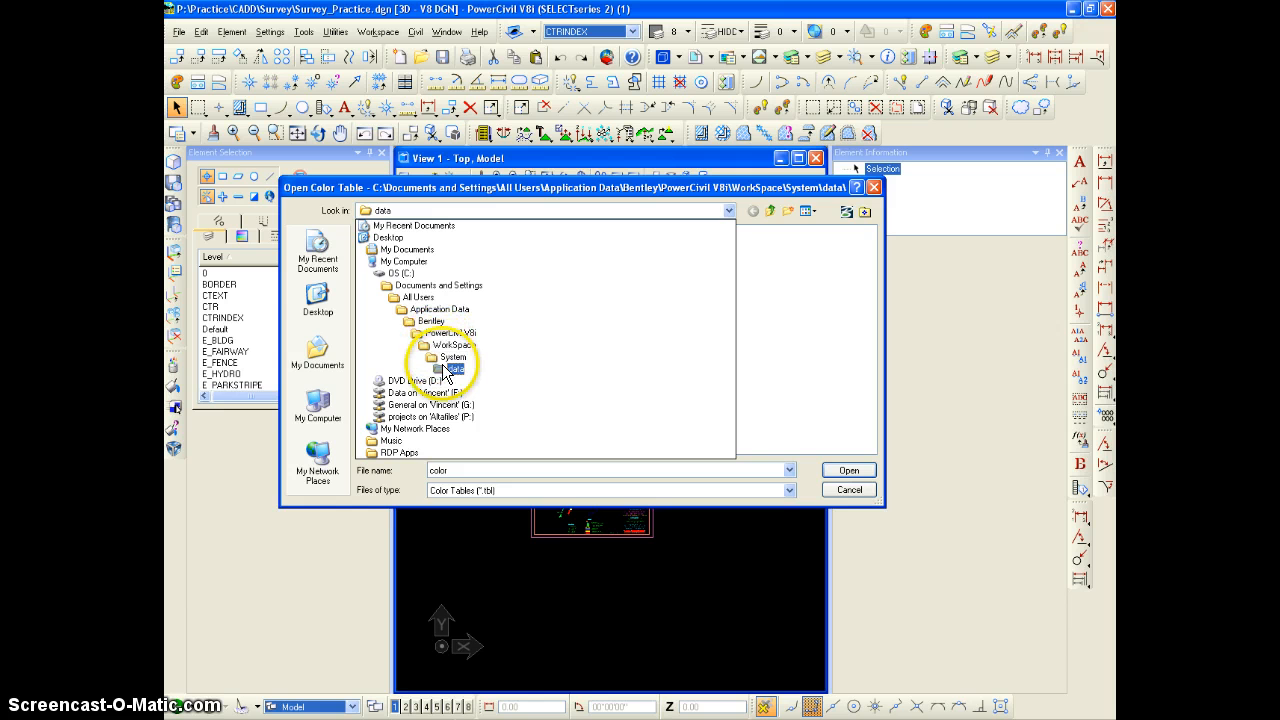
double_click(448, 368)
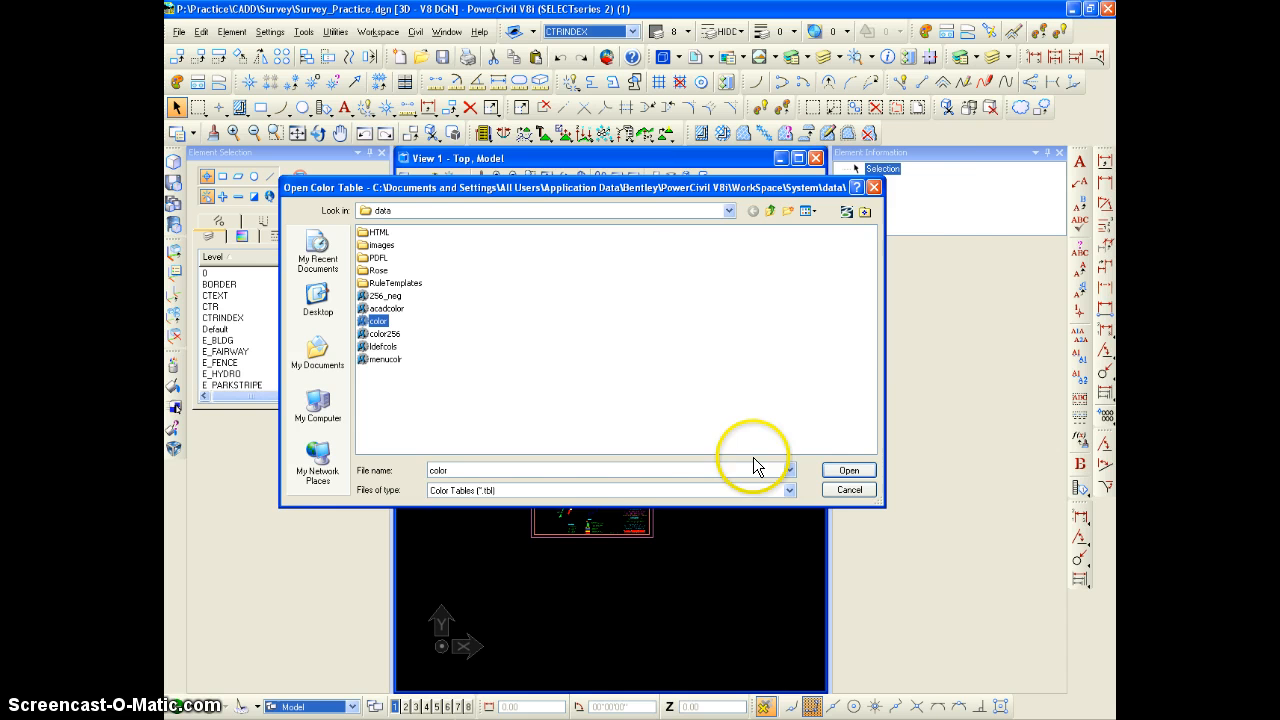
left_click(848, 470)
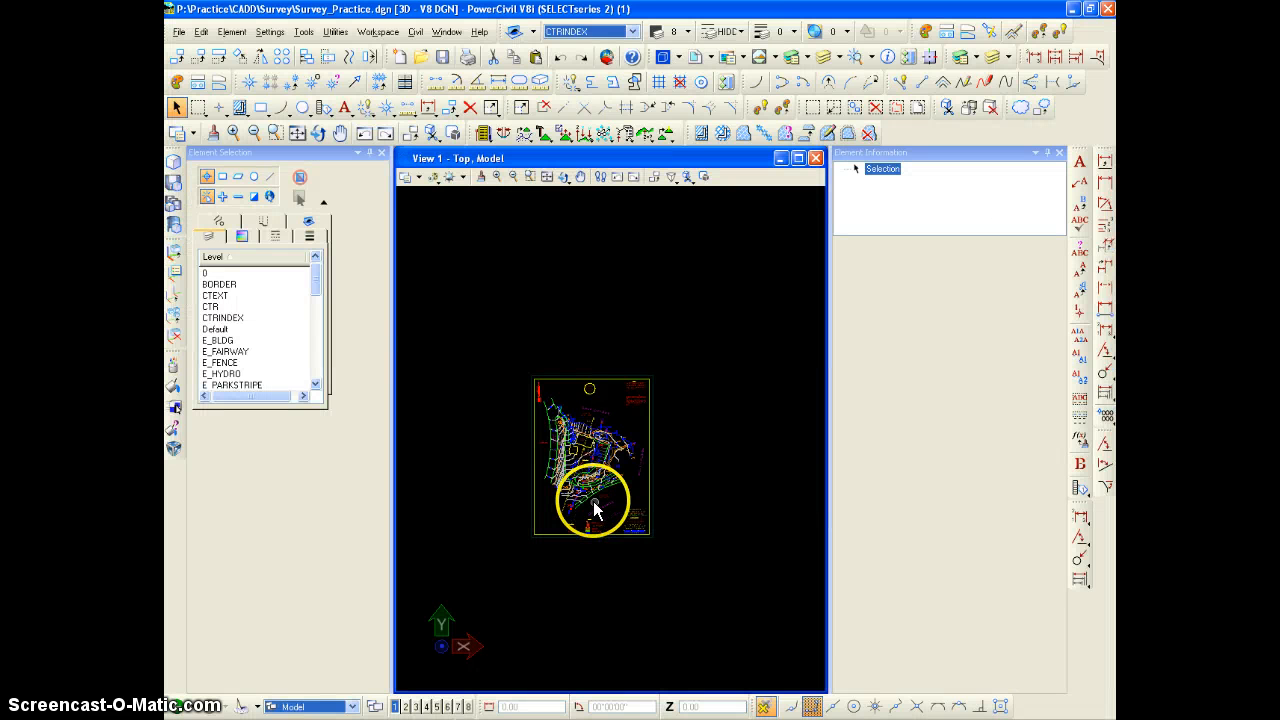
Step: Select all elements and set their color to ByLevel via Change Element Attributes
left_click(694, 576)
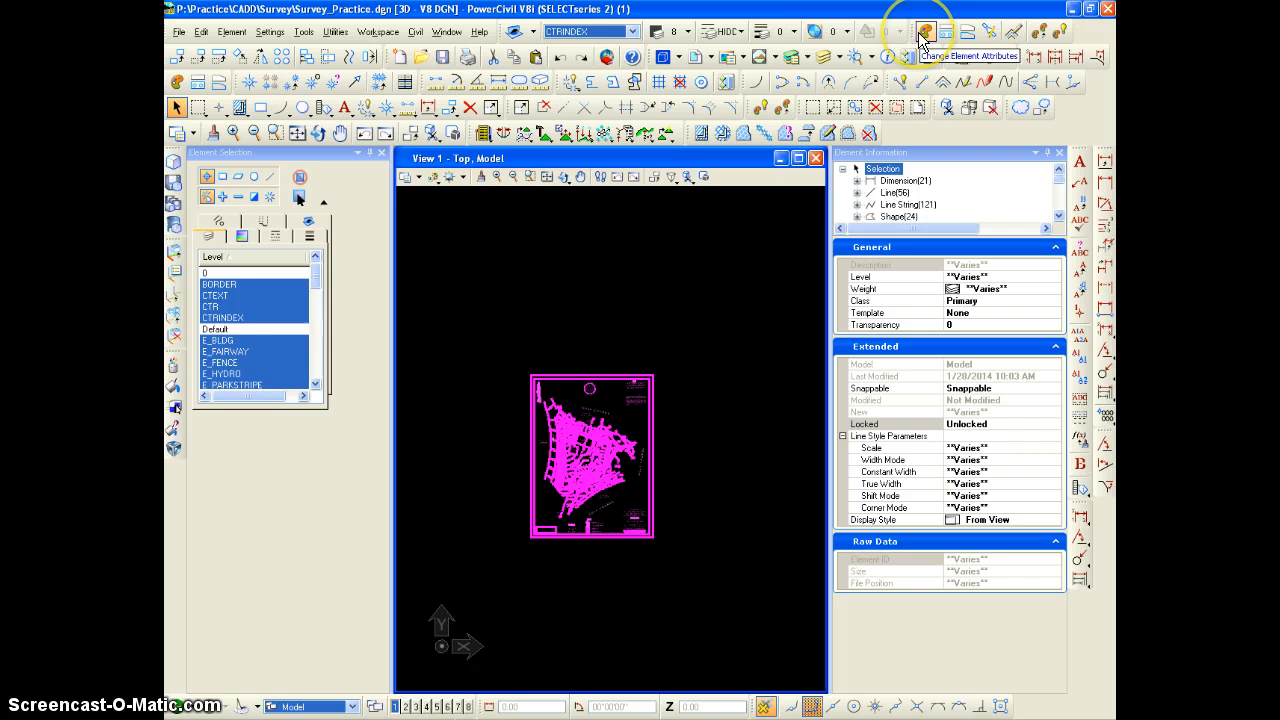
left_click(924, 32)
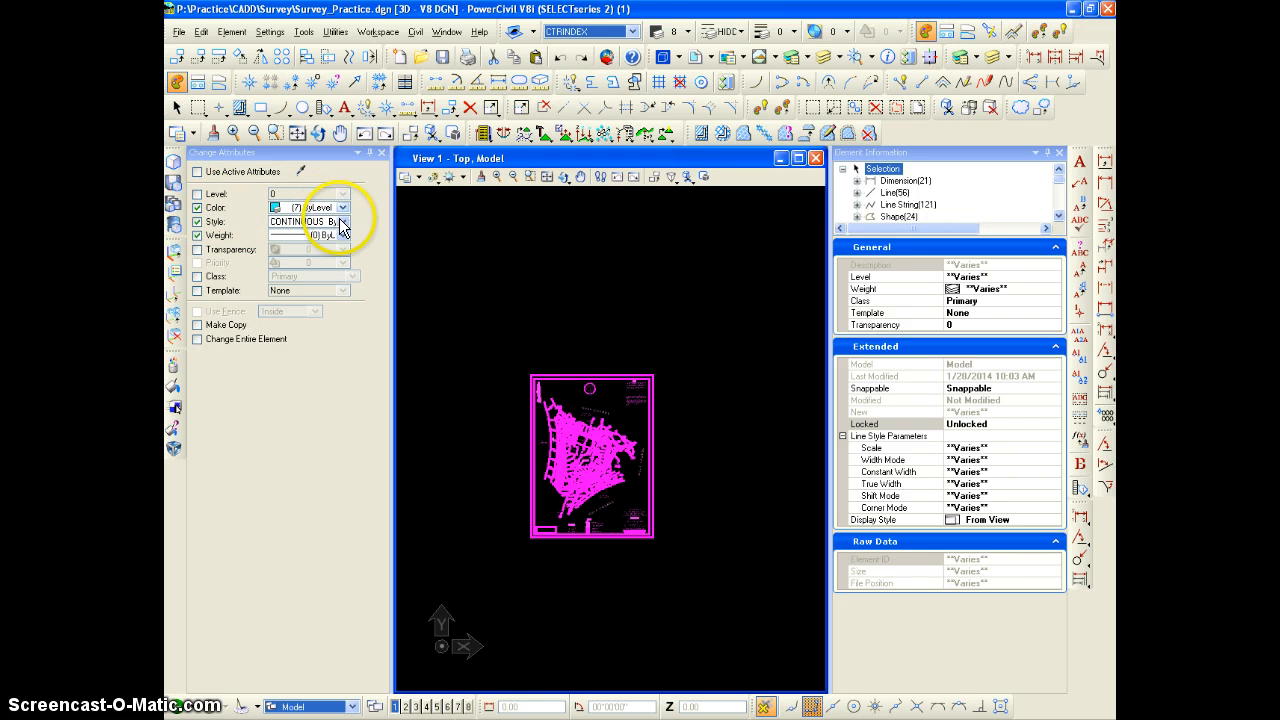
left_click(344, 206)
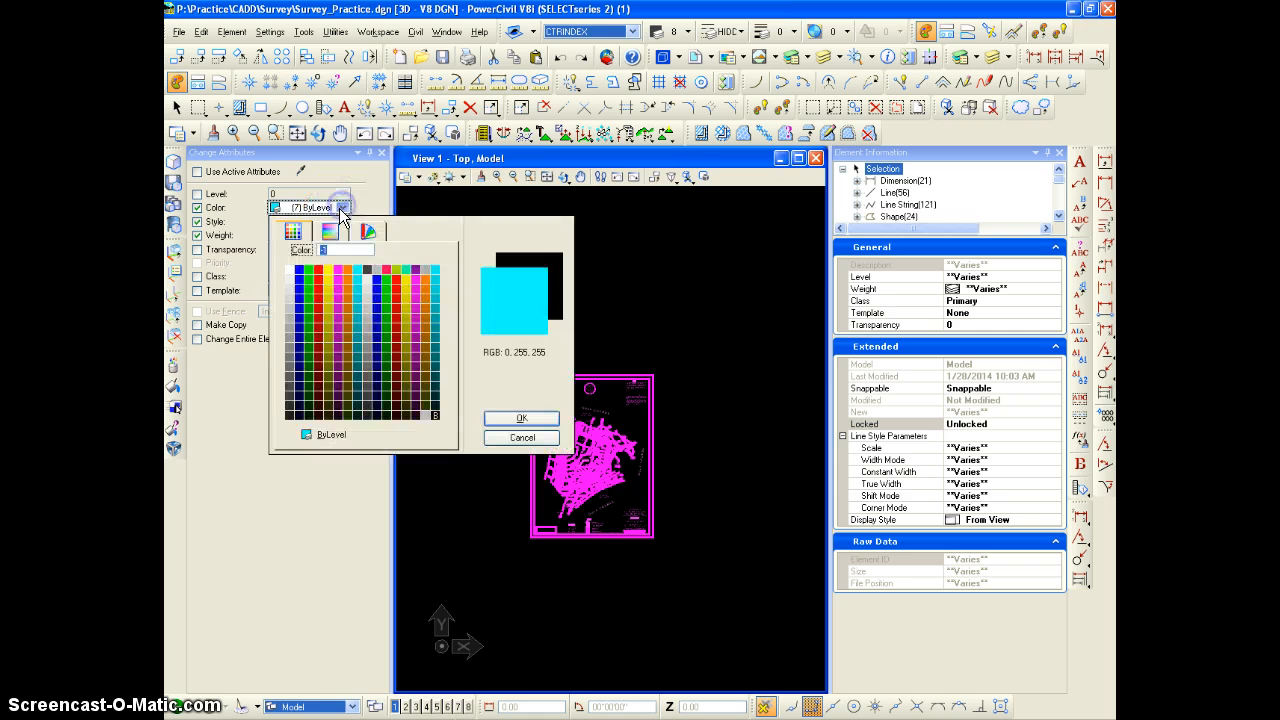
left_click(344, 206)
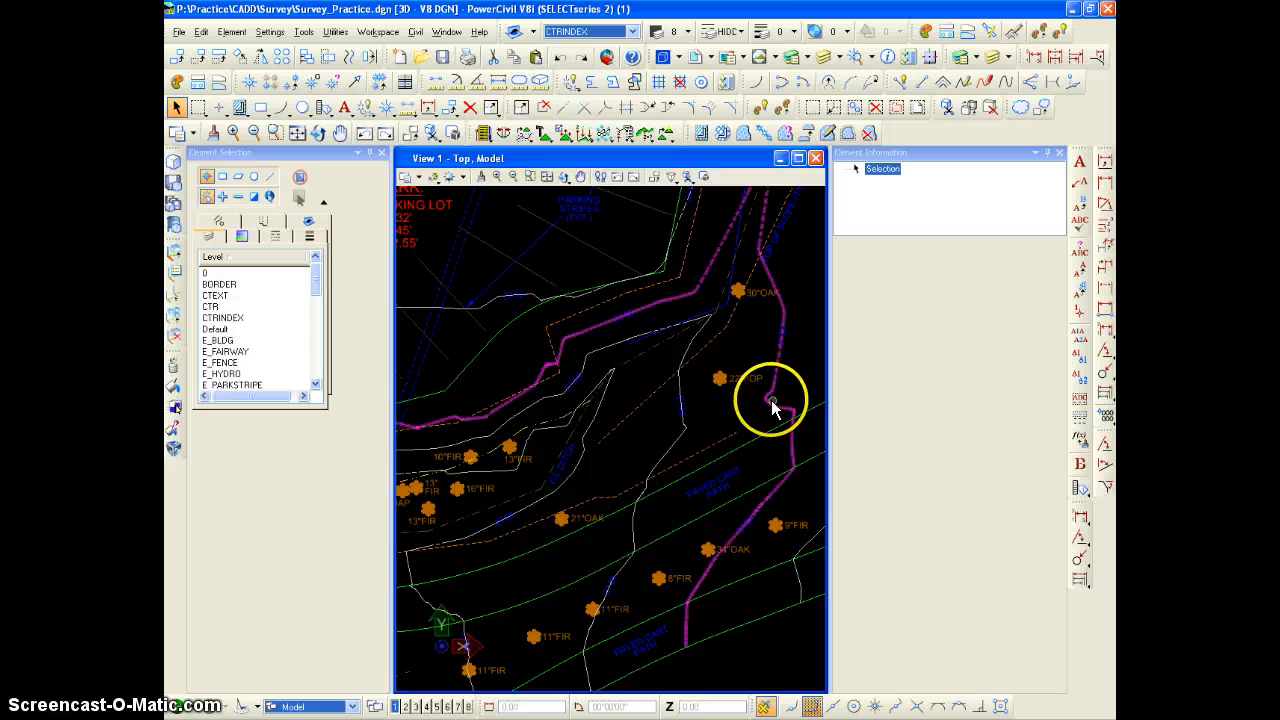
mouse_move(758, 402)
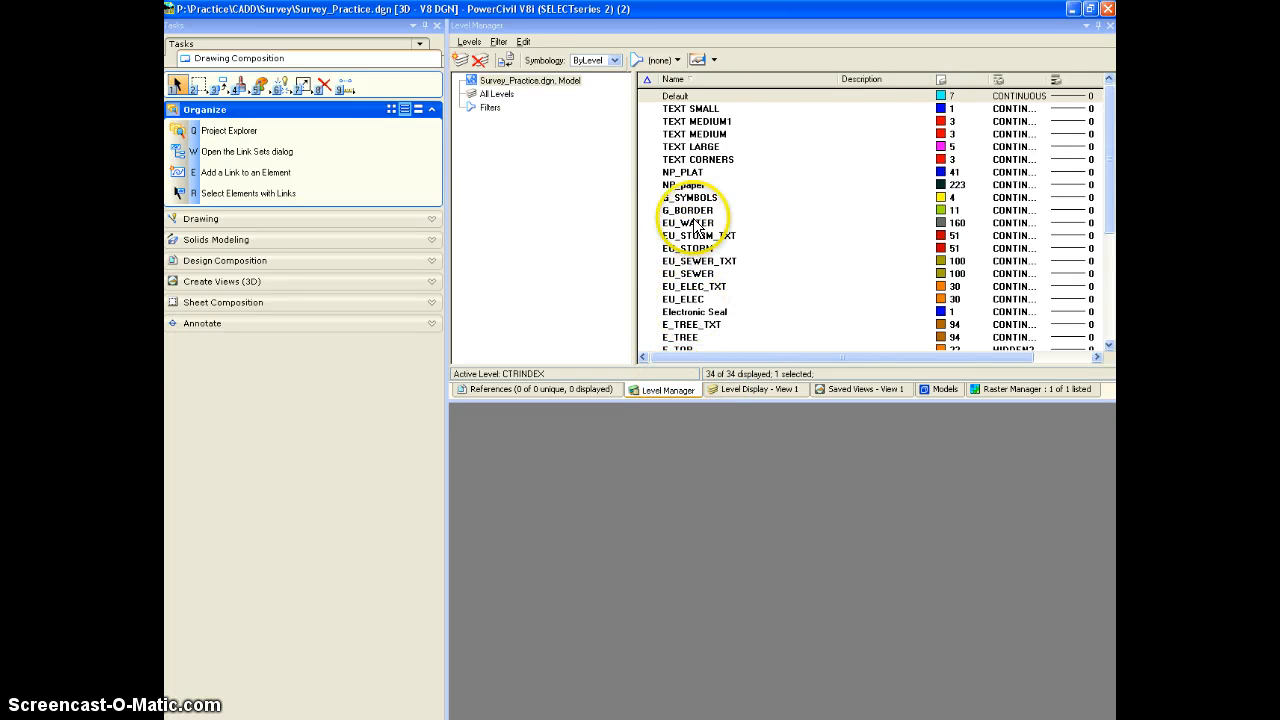
Step: In Level Manager, edit the color symbology of the CTR and CTRINDEX contour levels
scroll("down", 3)
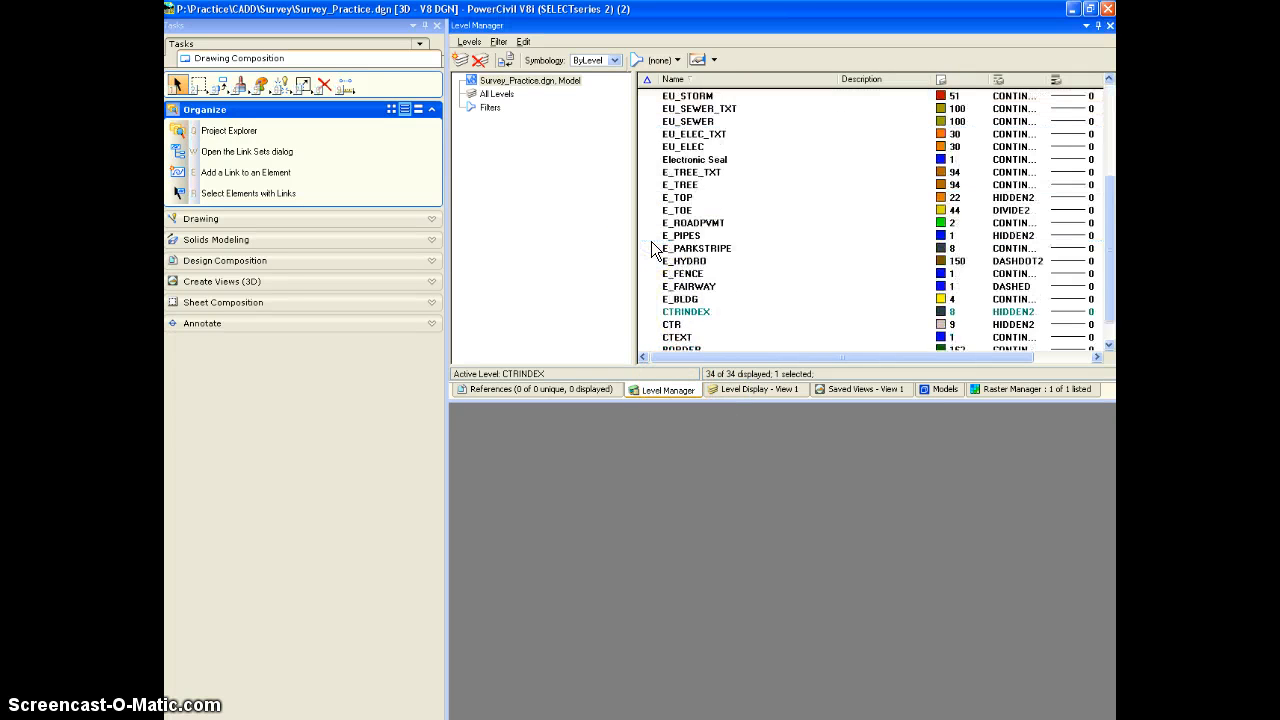
scroll("down", 3)
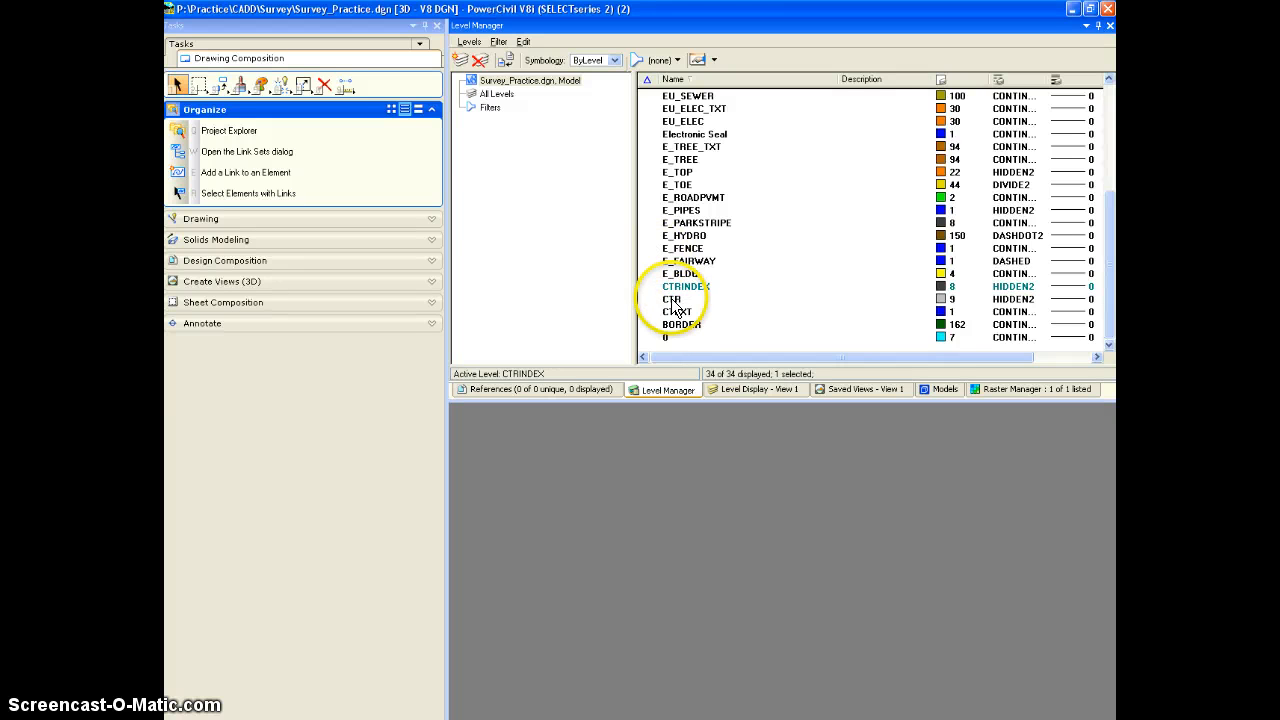
left_click(672, 298)
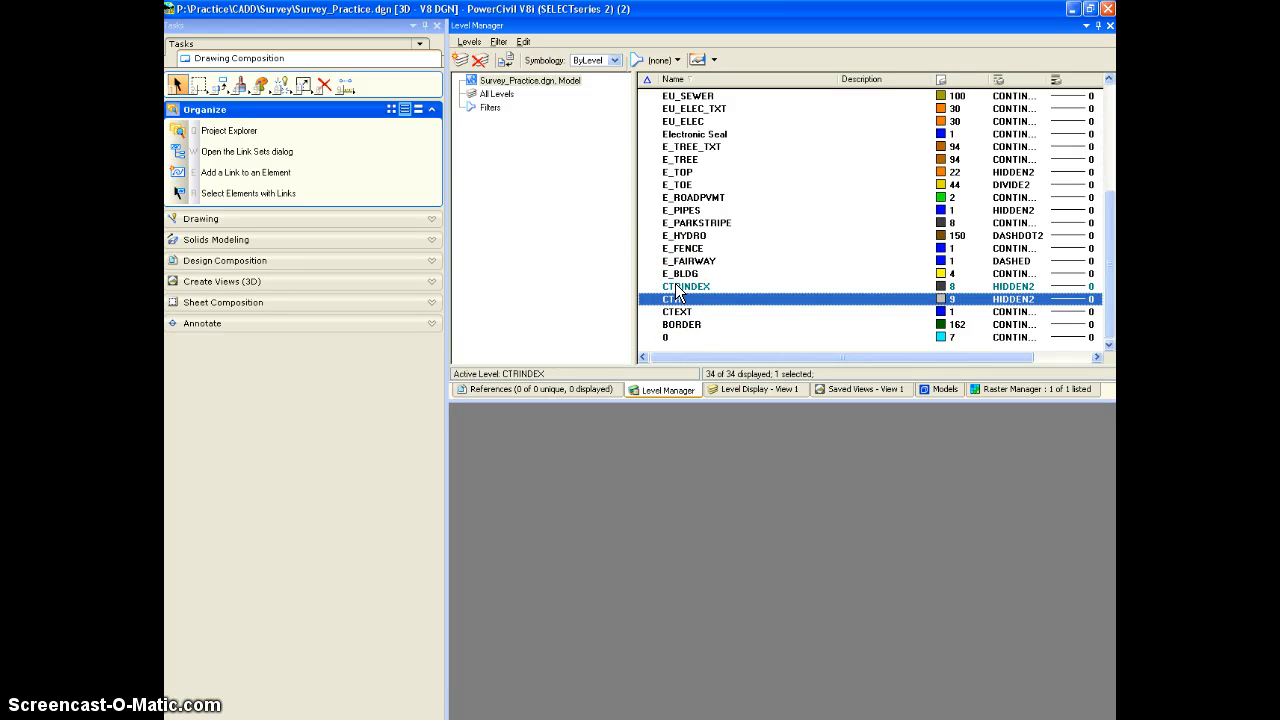
left_click(688, 286)
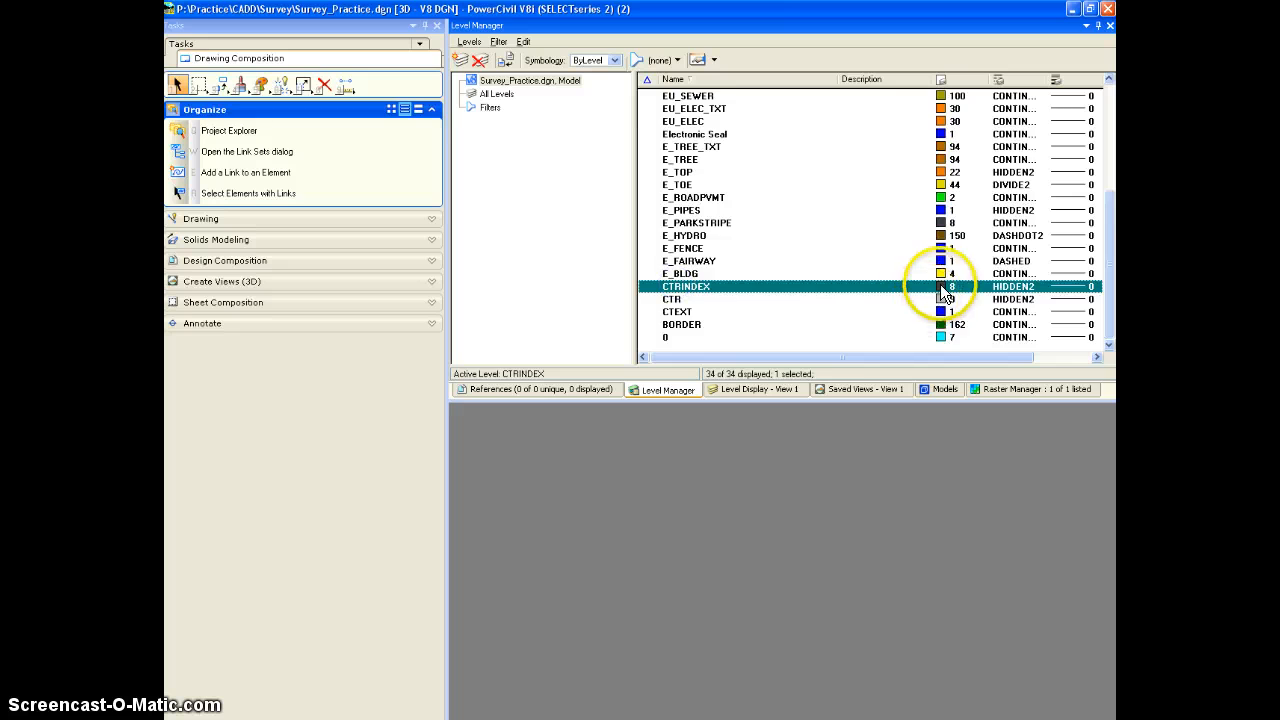
left_click(940, 286)
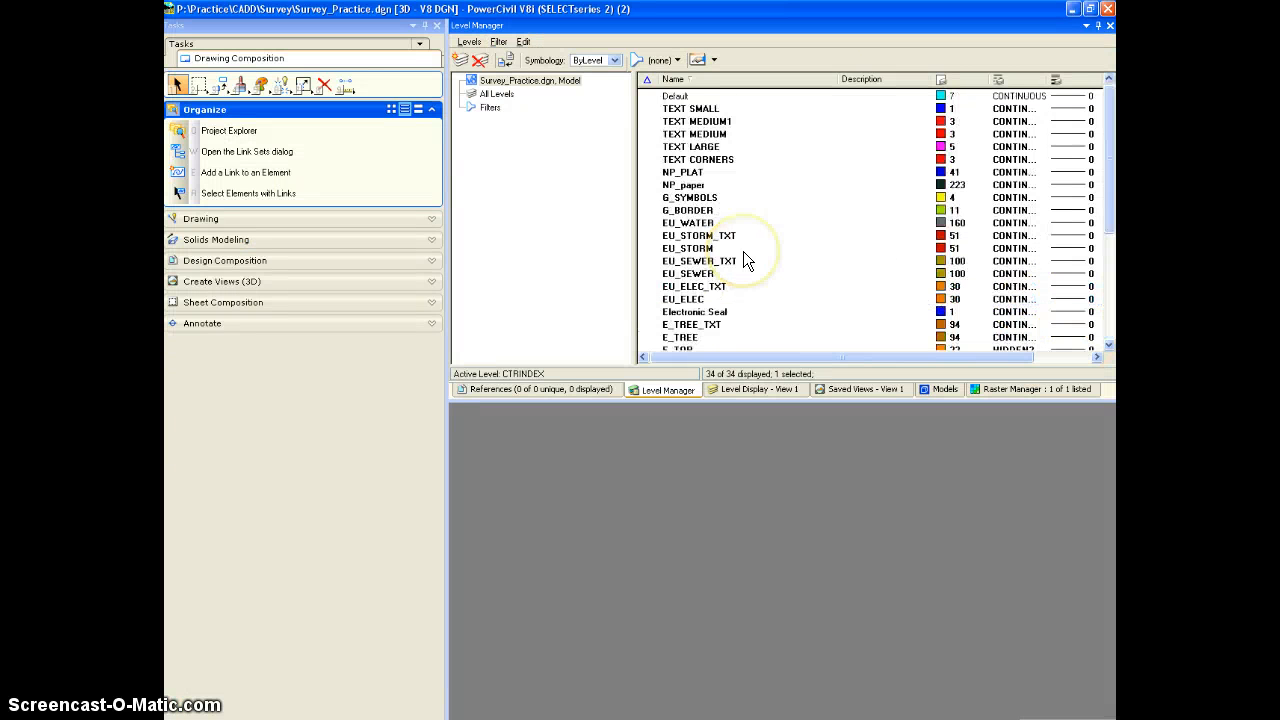
mouse_move(584, 90)
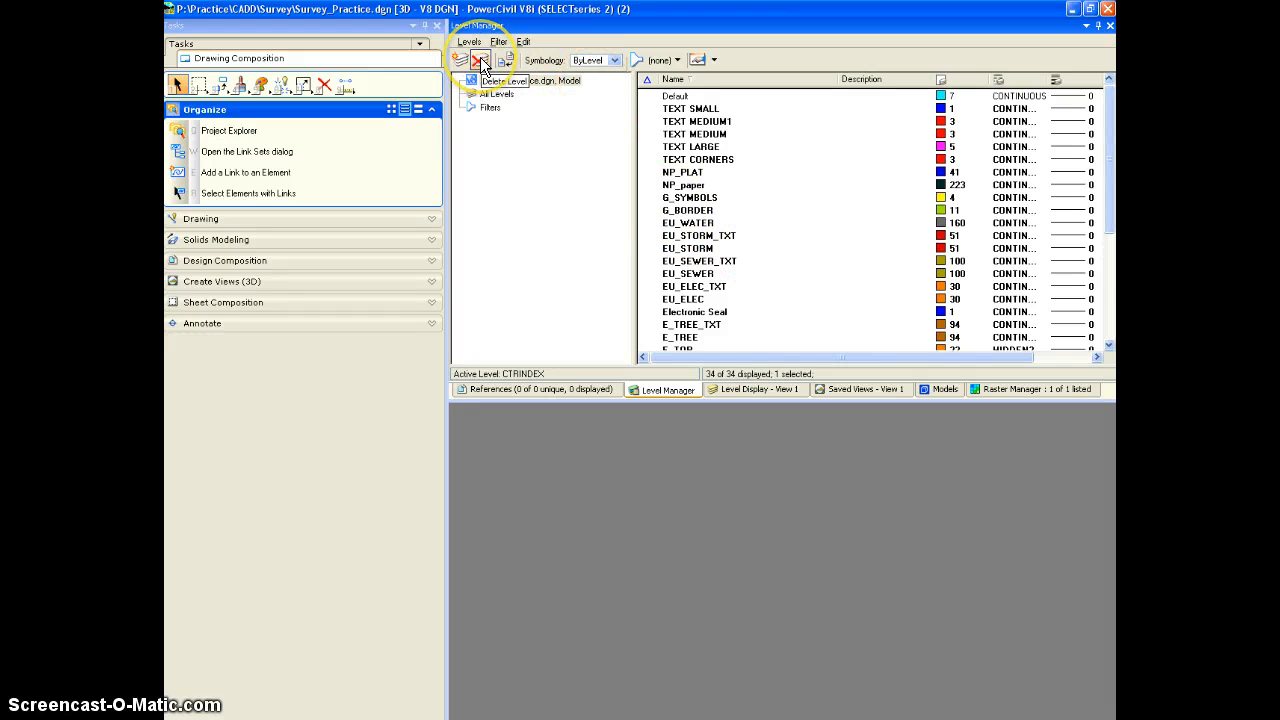
Step: Add a new level to be named Project
left_click(460, 60)
type("Propert")
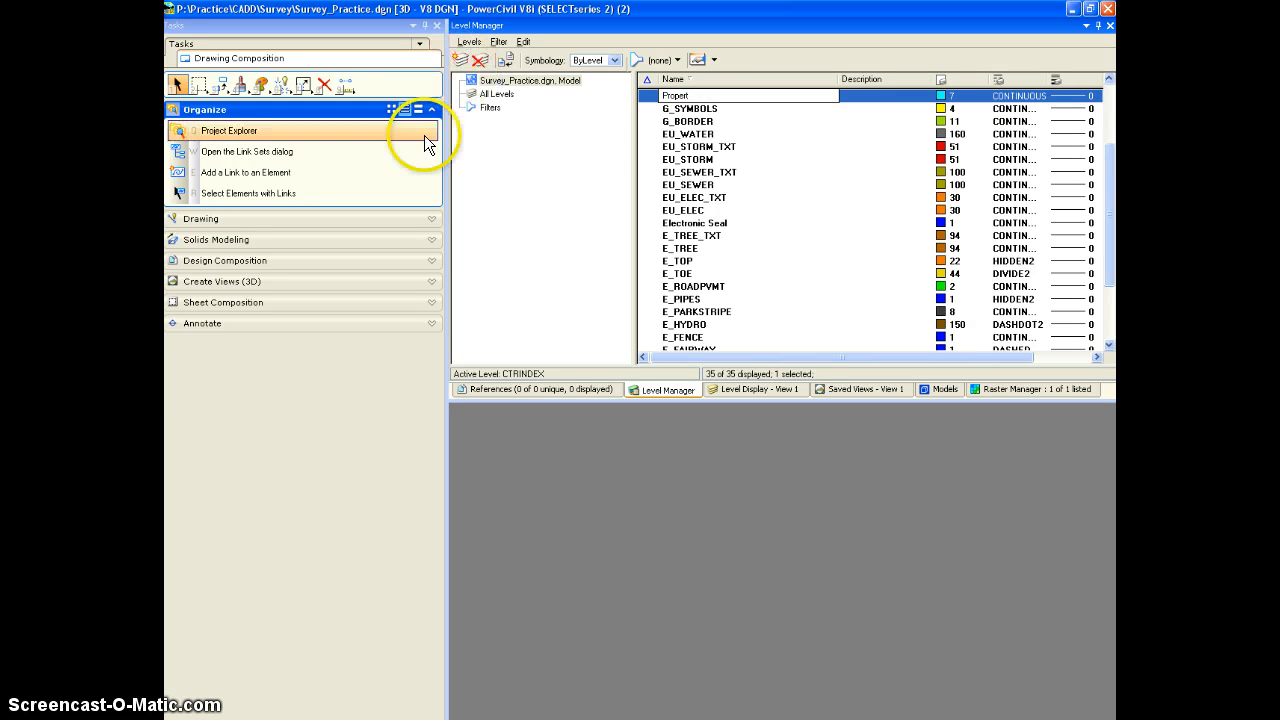
mouse_move(876, 136)
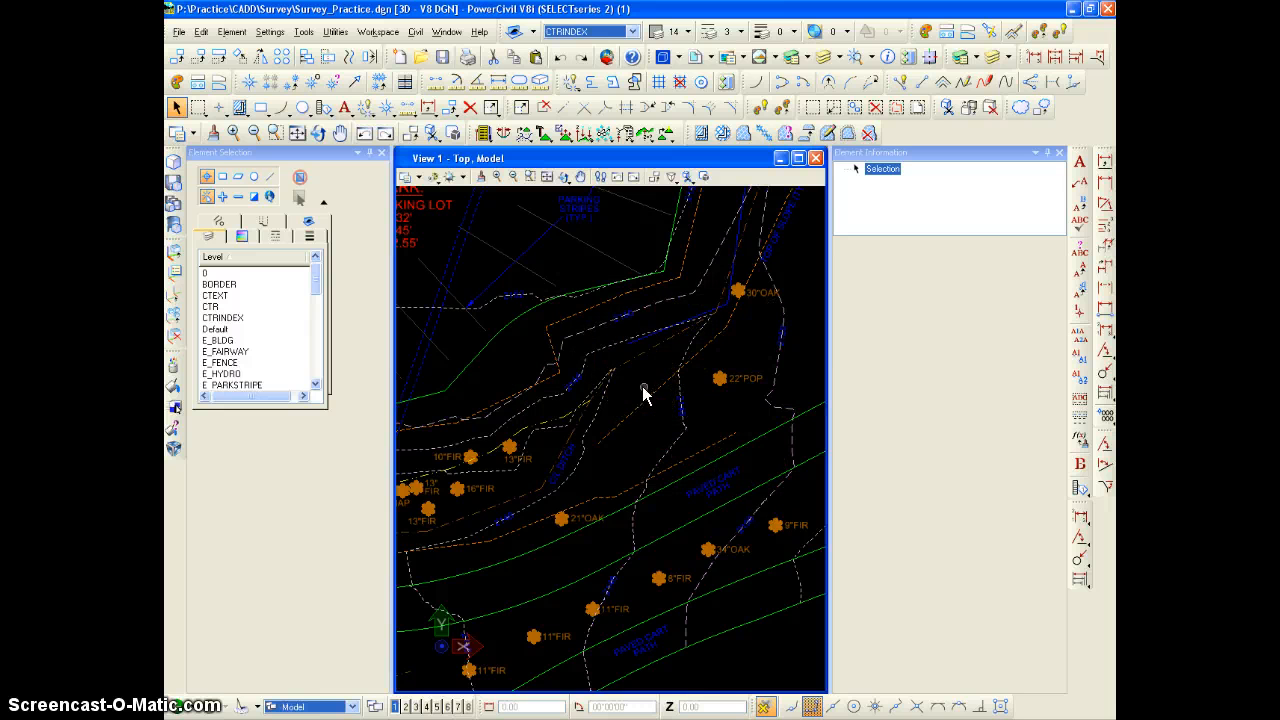
mouse_move(178, 32)
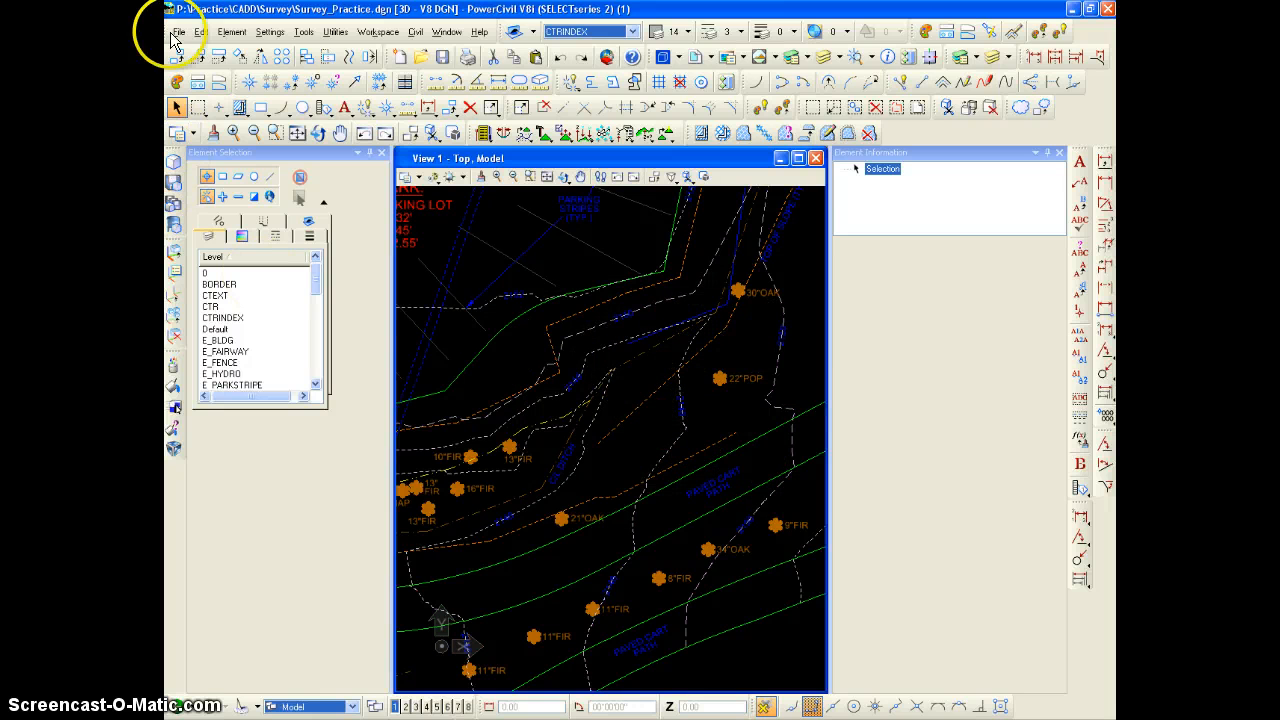
Step: Show the File menu commands for the survey drawing
left_click(178, 32)
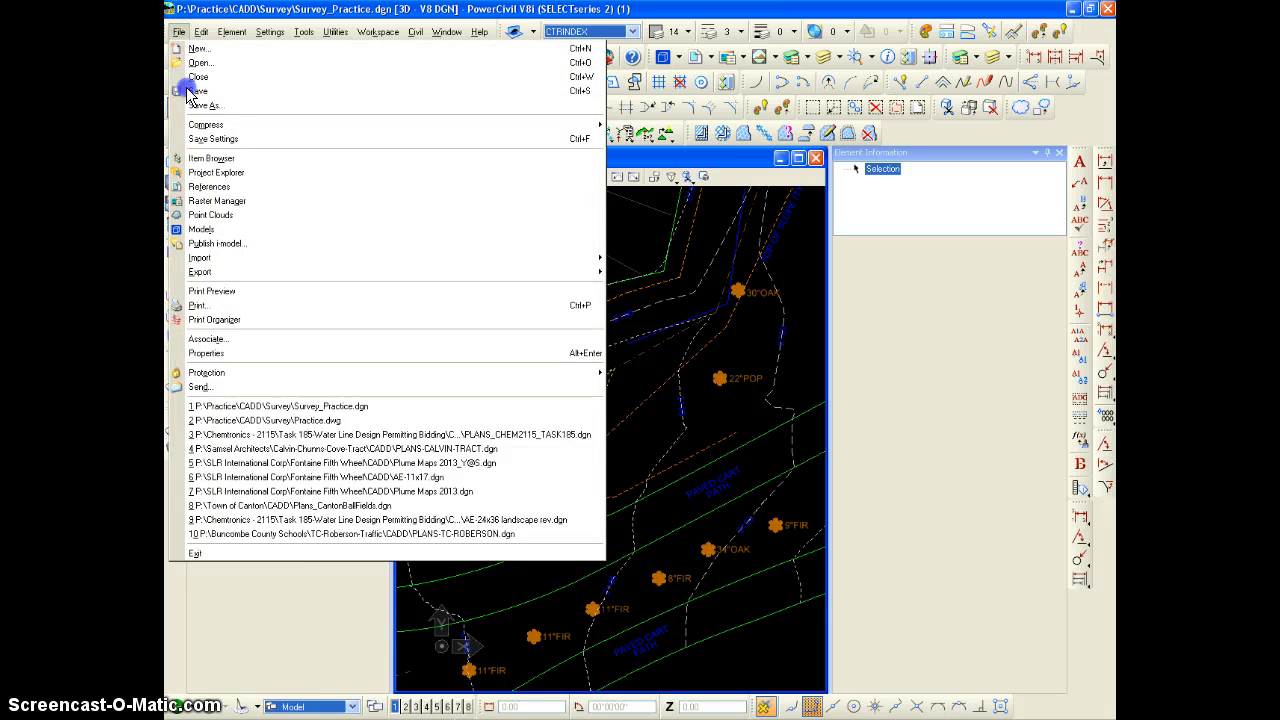